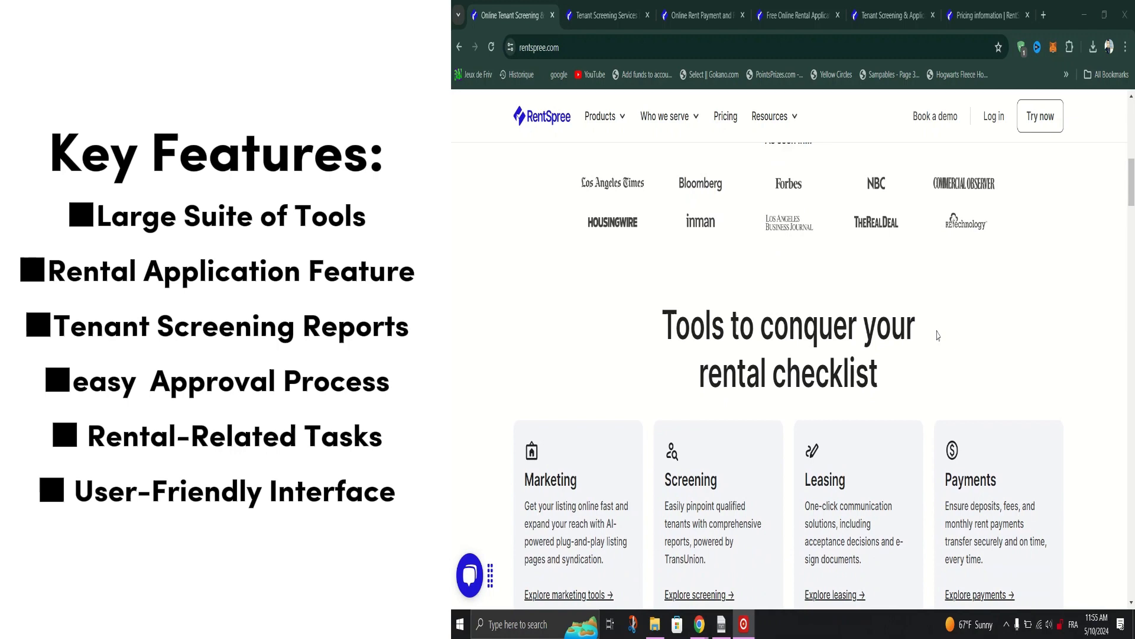
- Scroll the homepage through its tools, partners and sample report, then switch to the Tenant Screening tab
scroll("down", 3)
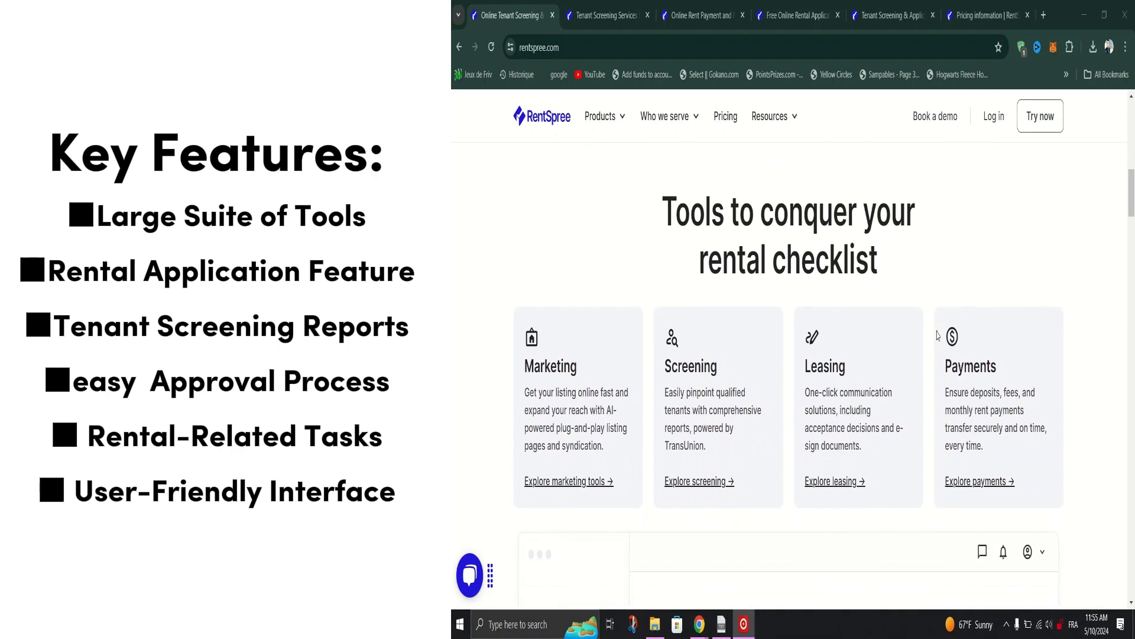
scroll("down", 3)
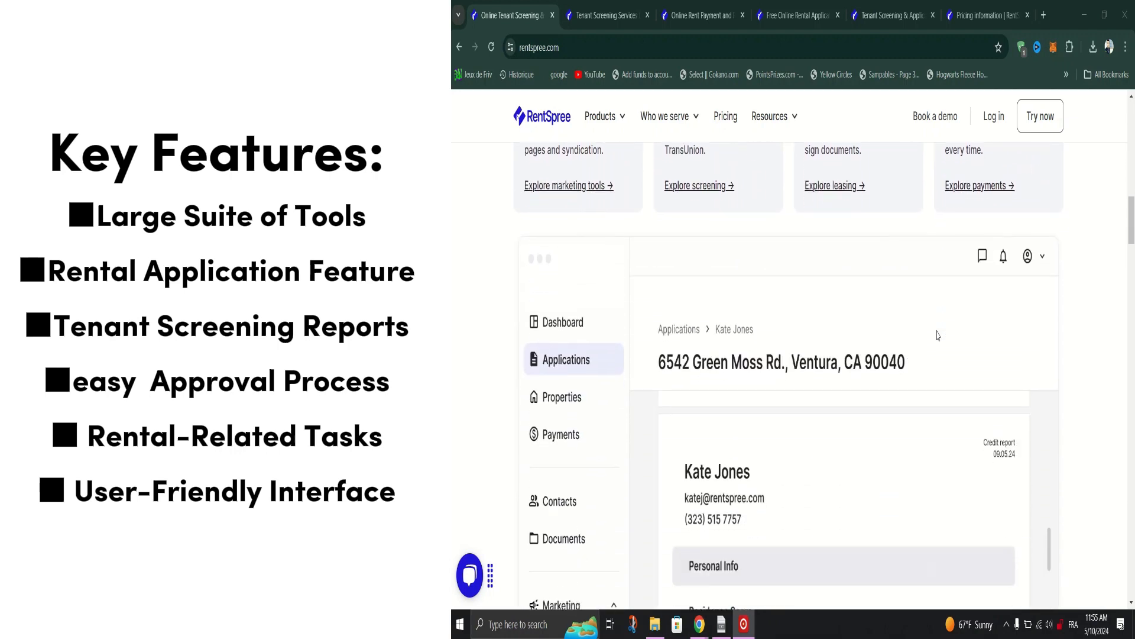
scroll("down", 3)
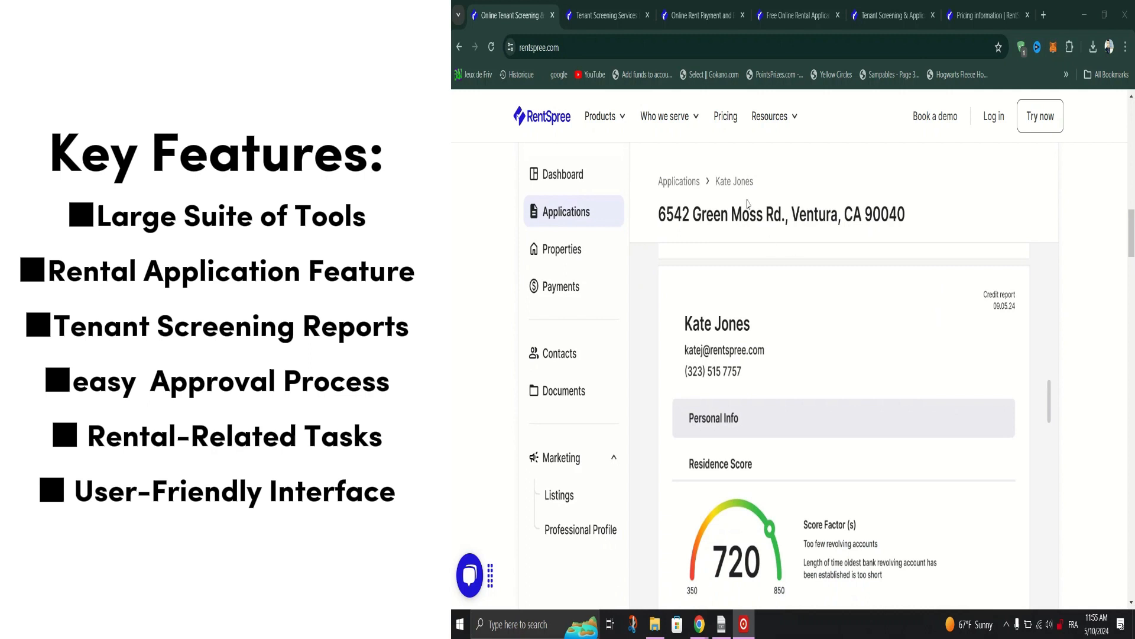
mouse_move(572, 275)
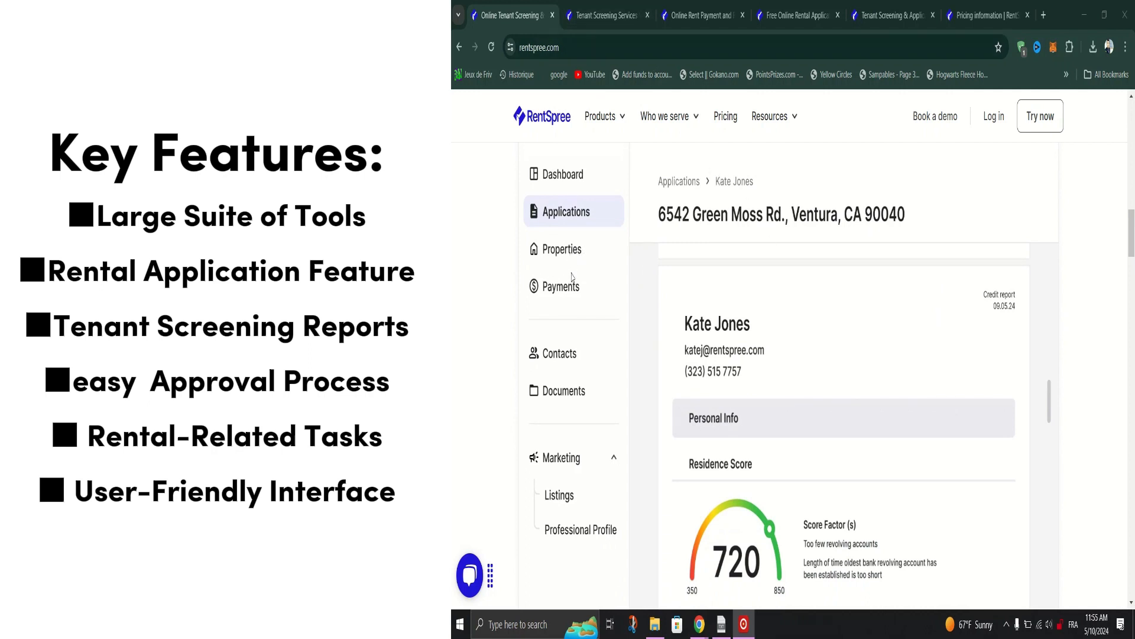
scroll("down", 3)
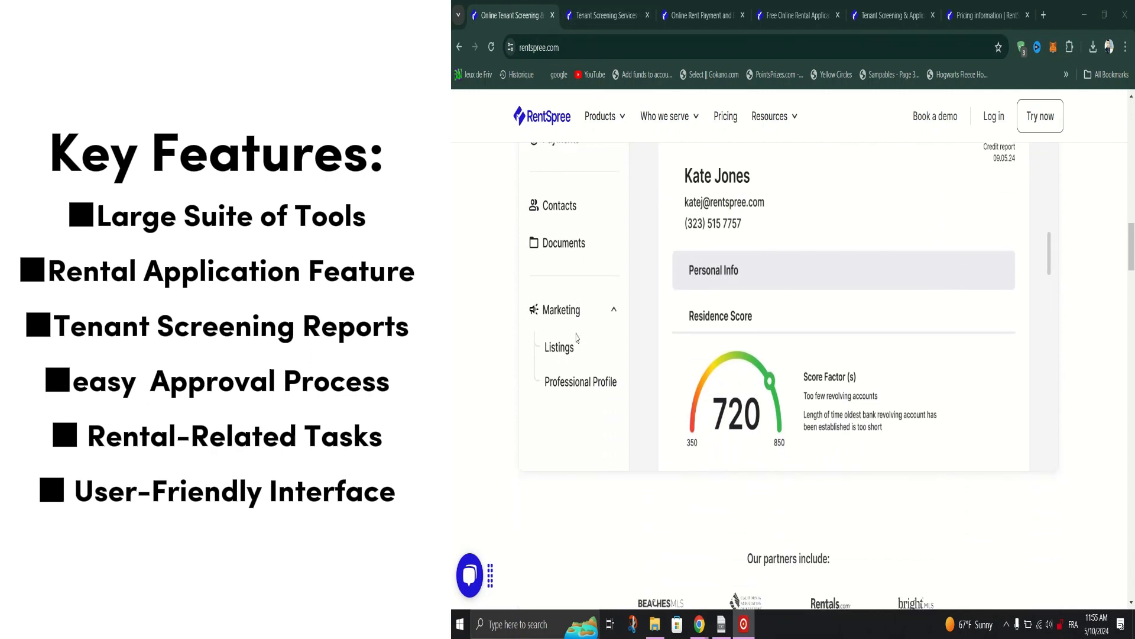
scroll("down", 3)
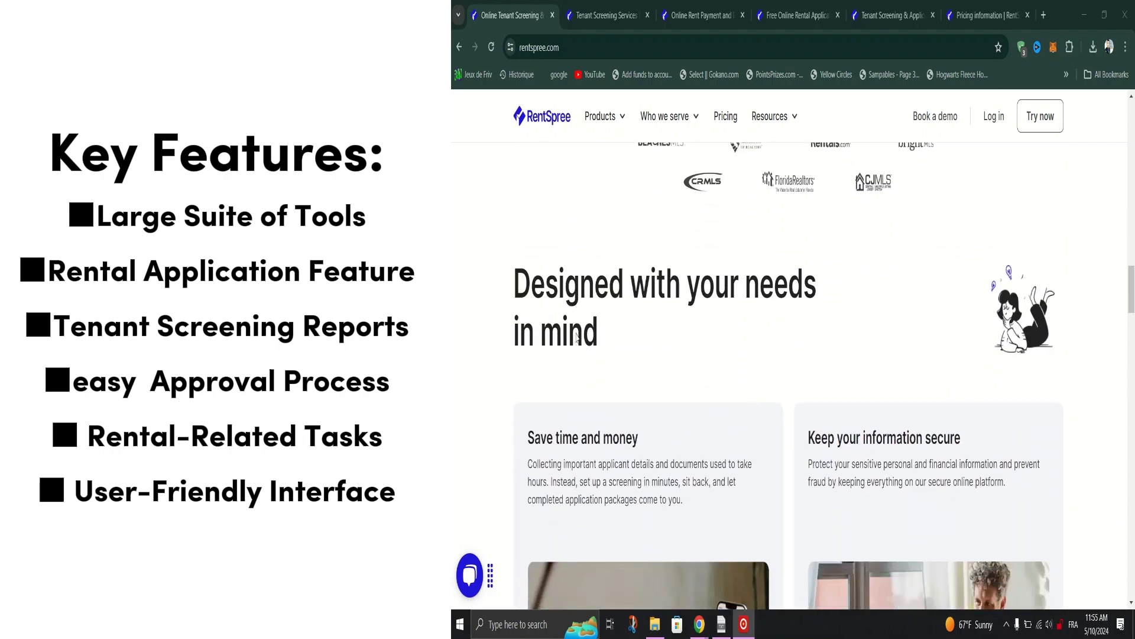
left_click(607, 15)
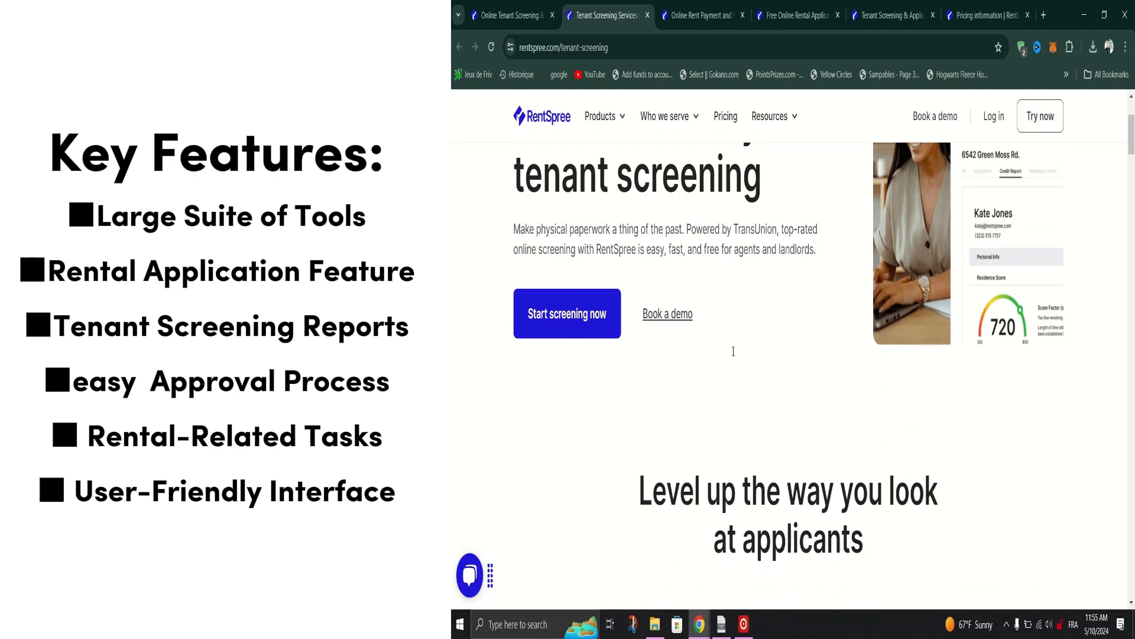
- Scroll through the tenant screening benefit sections and bring up the Products menu
scroll("down", 3)
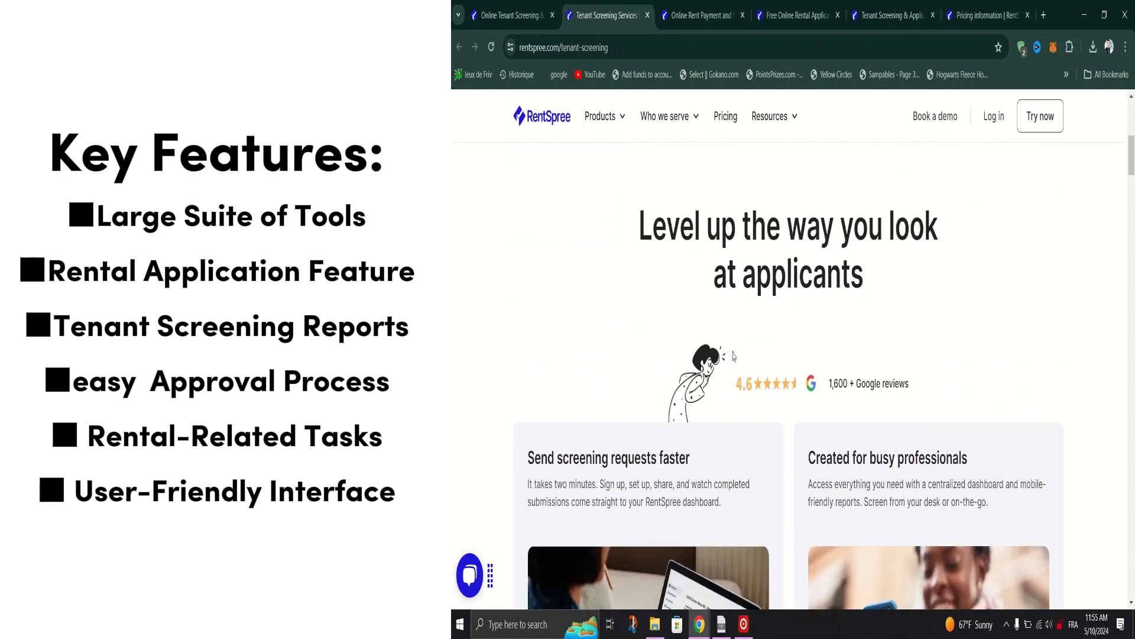
scroll("down", 3)
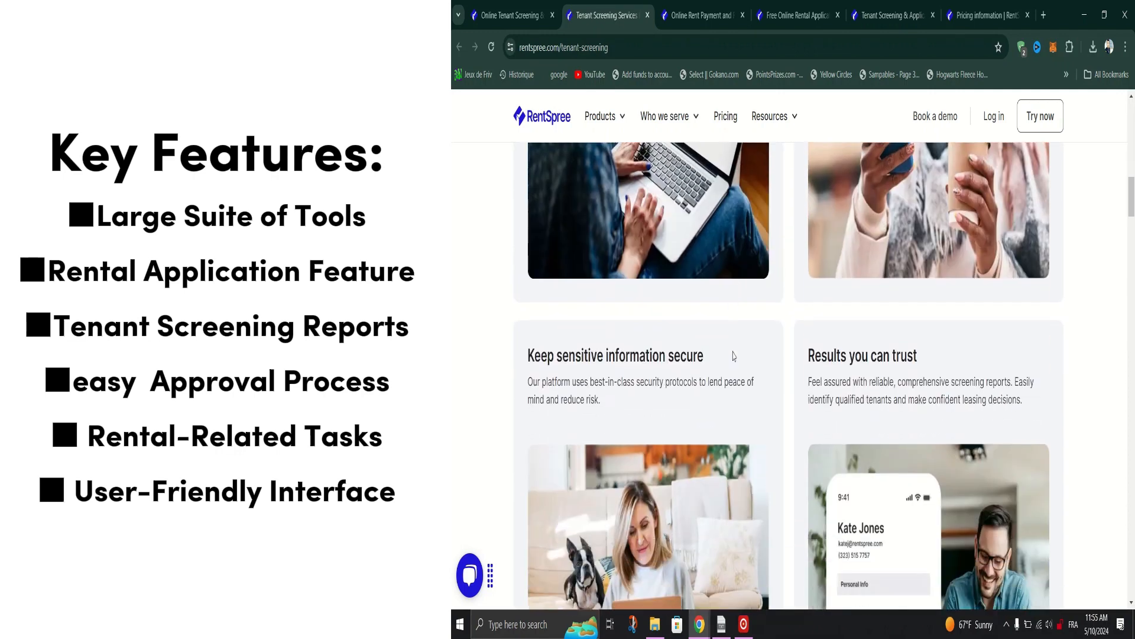
scroll("down", 3)
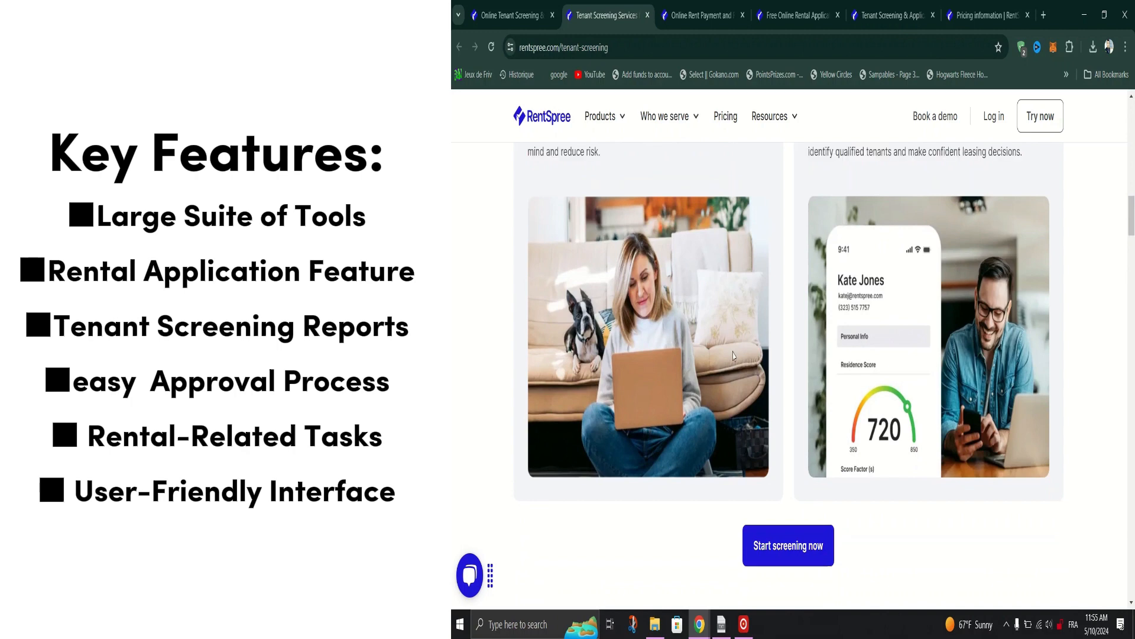
left_click(599, 116)
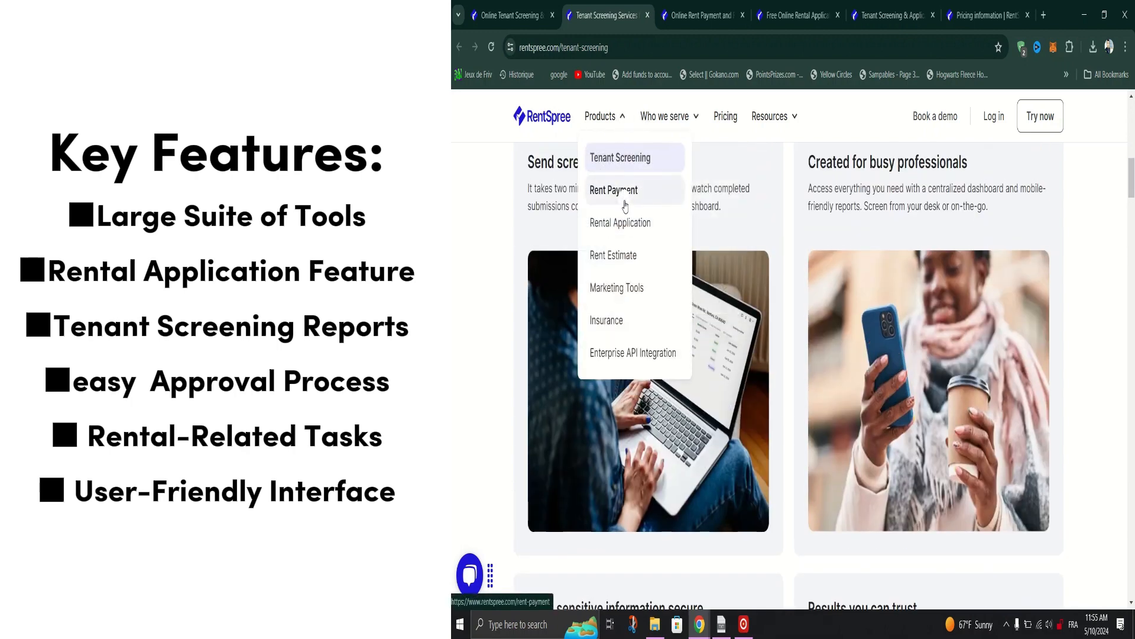
- Go to the Rent Payment product page and scroll through its benefit sections
left_click(614, 189)
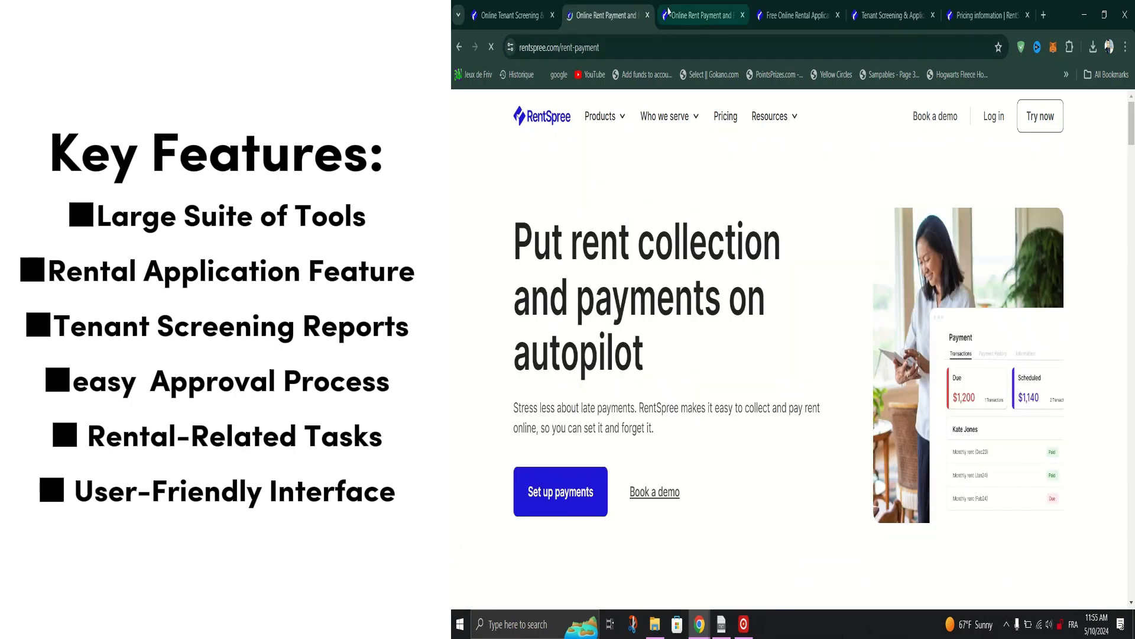
scroll("down", 3)
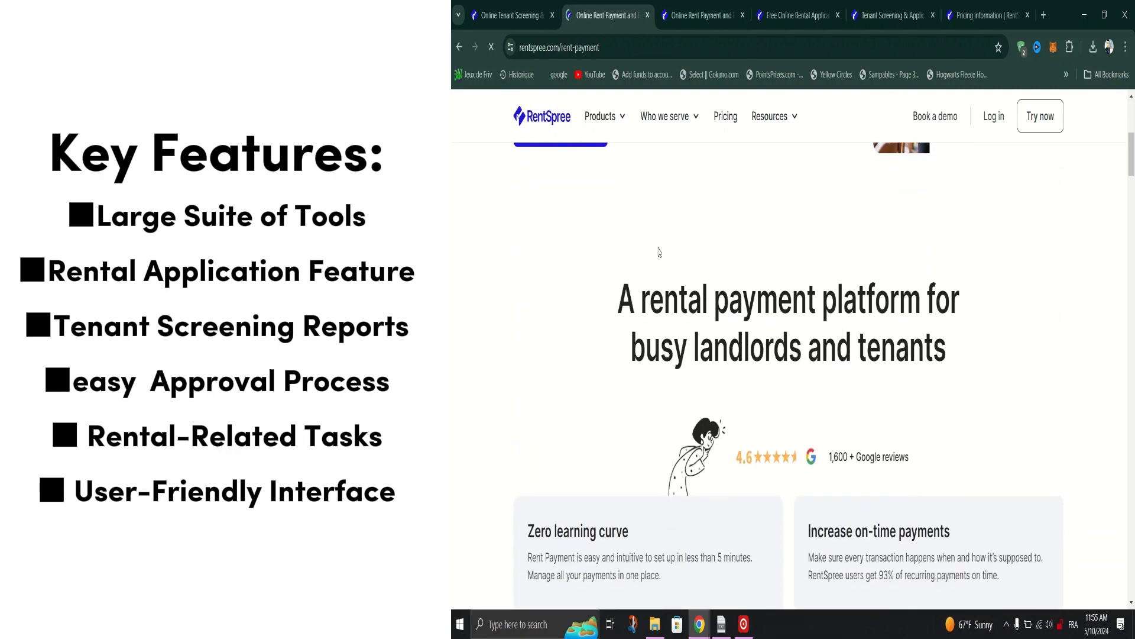
scroll("down", 3)
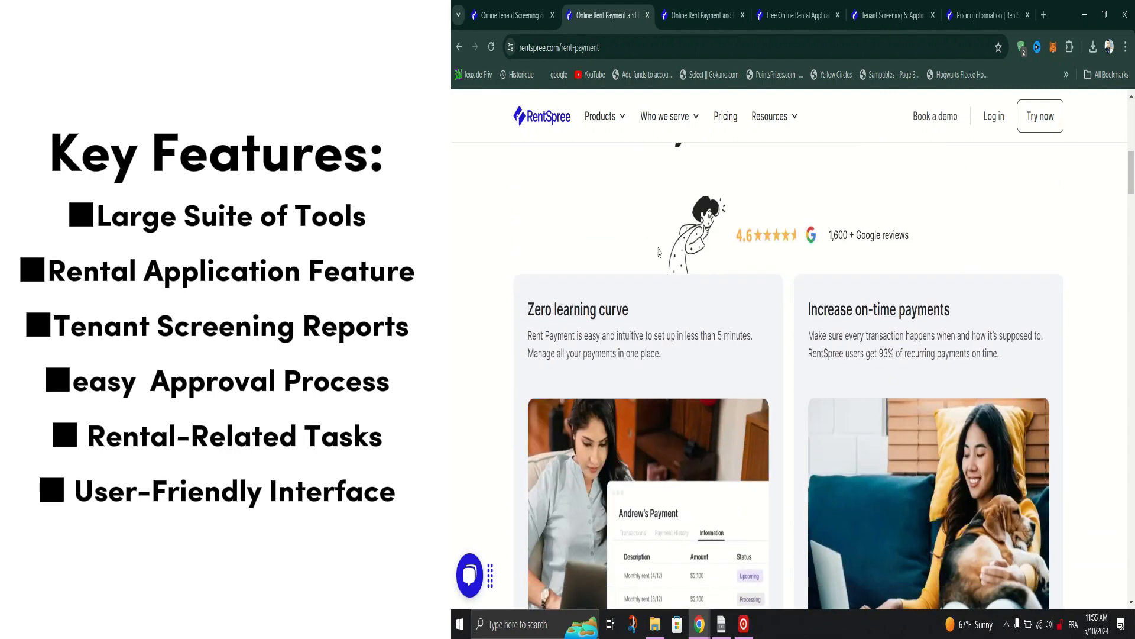
scroll("down", 3)
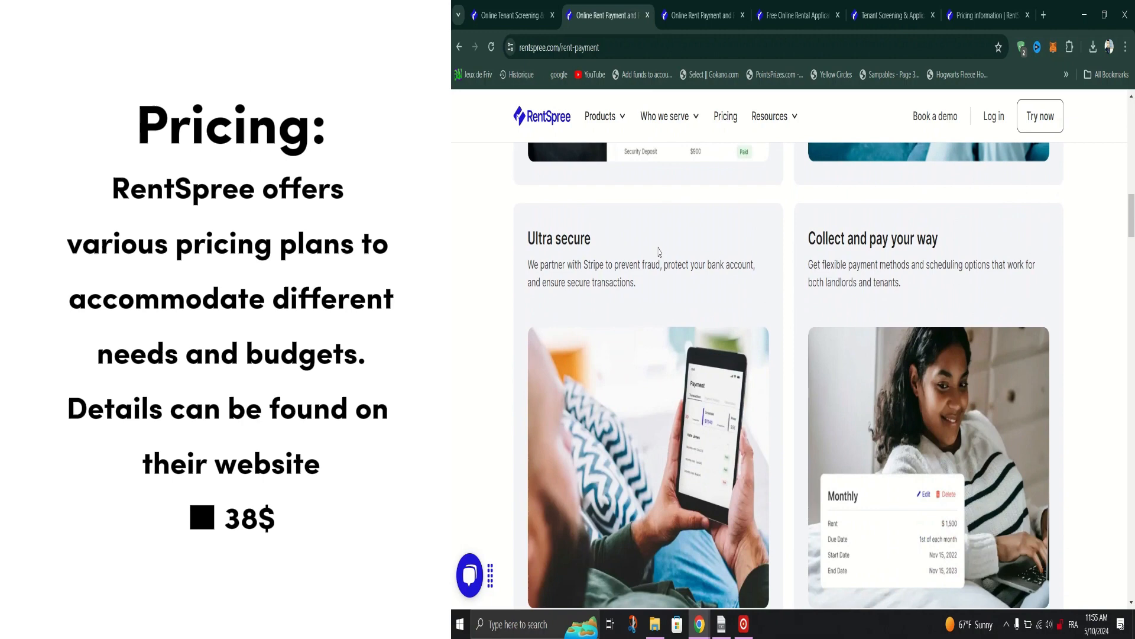
- Move on to the Rental Application product page via the Products menu
left_click(599, 116)
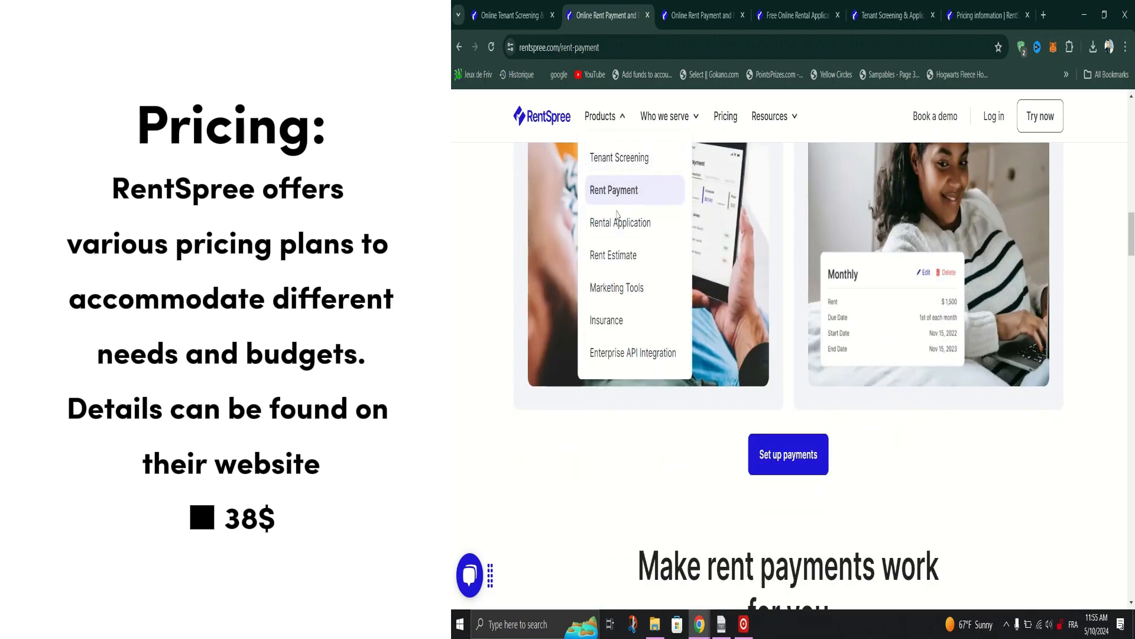
left_click(619, 223)
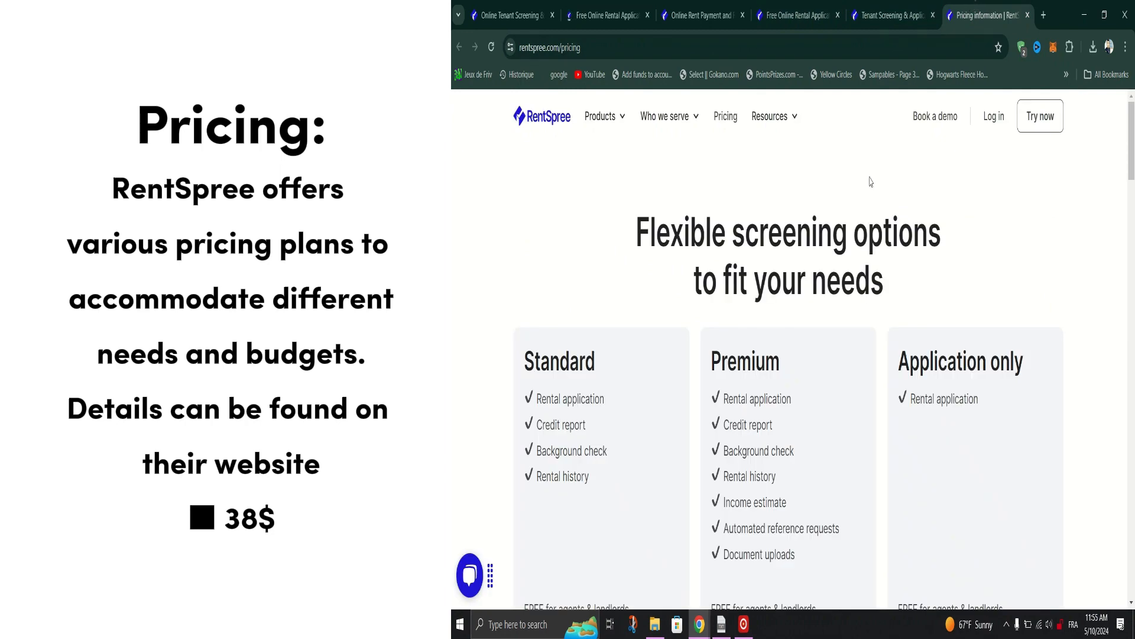
- Scroll the pricing page past the screening plans and rent payment fees down to the PRO plan
scroll("down", 3)
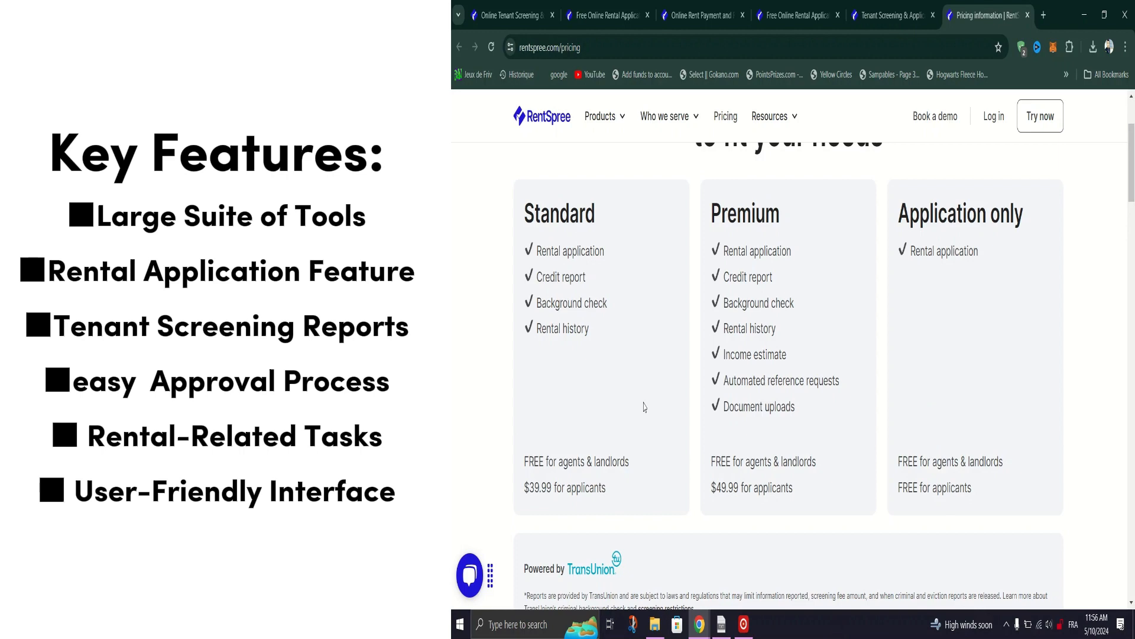
scroll("up", 3)
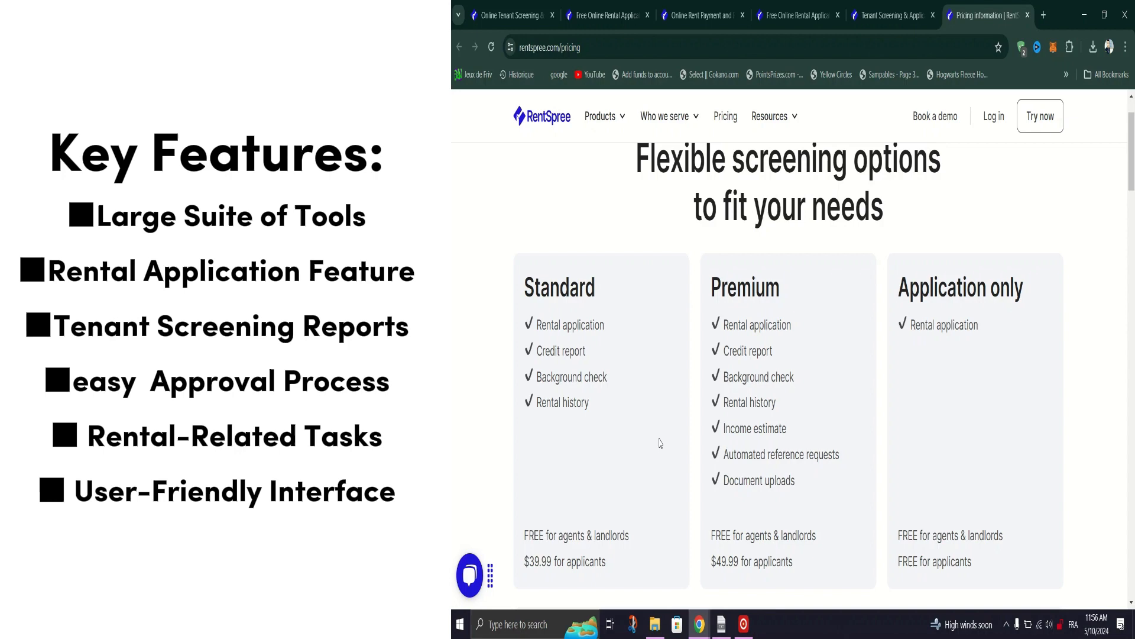
scroll("down", 3)
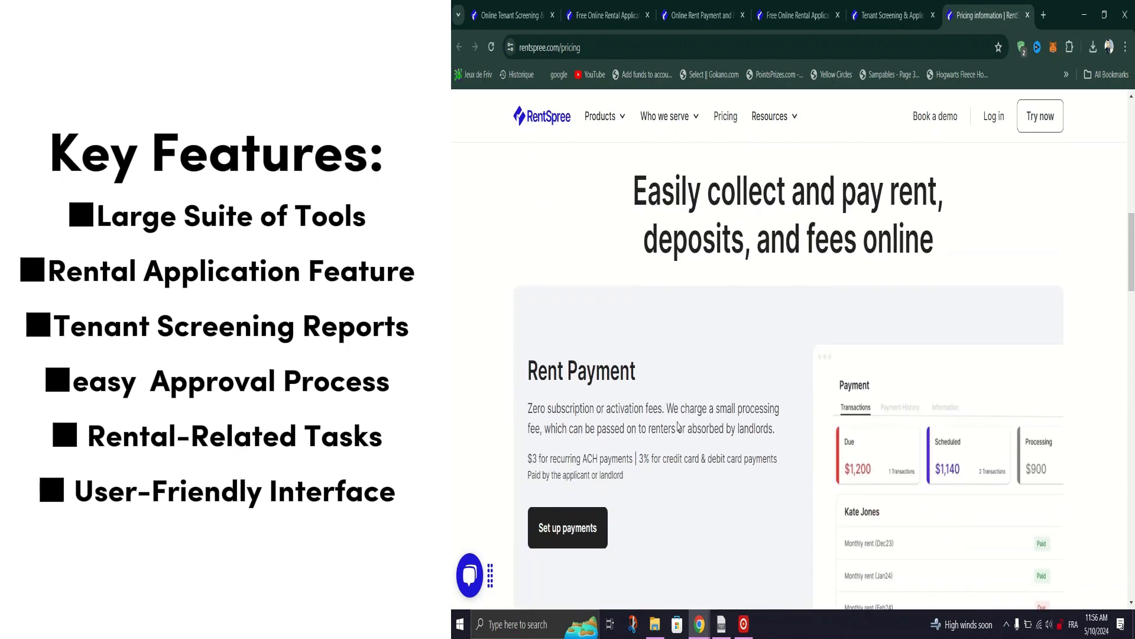
scroll("down", 3)
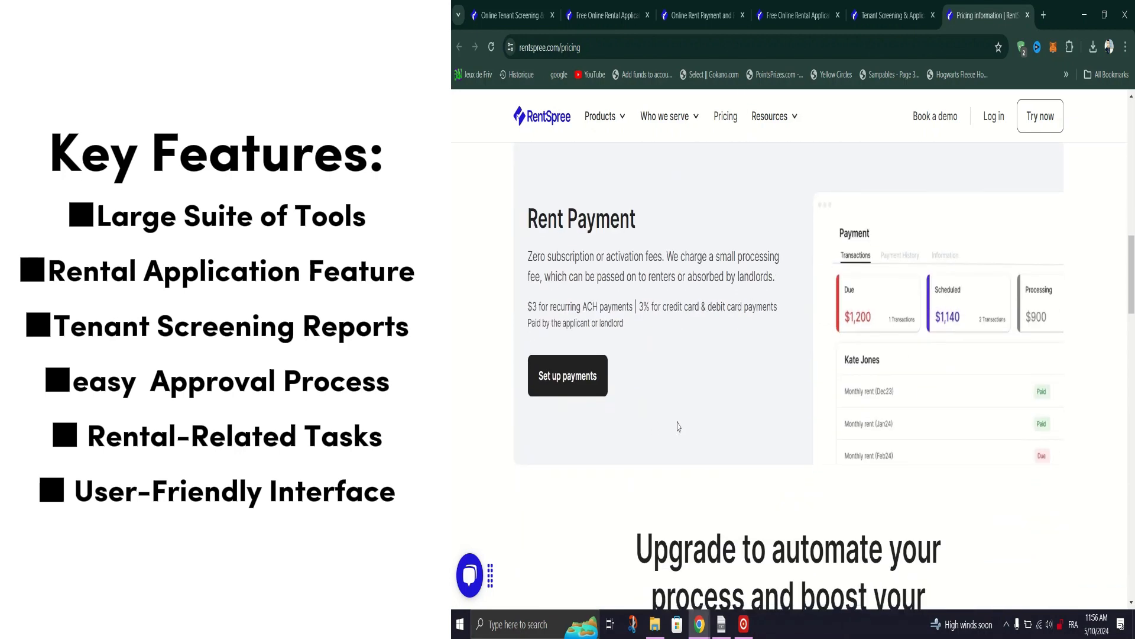
scroll("down", 3)
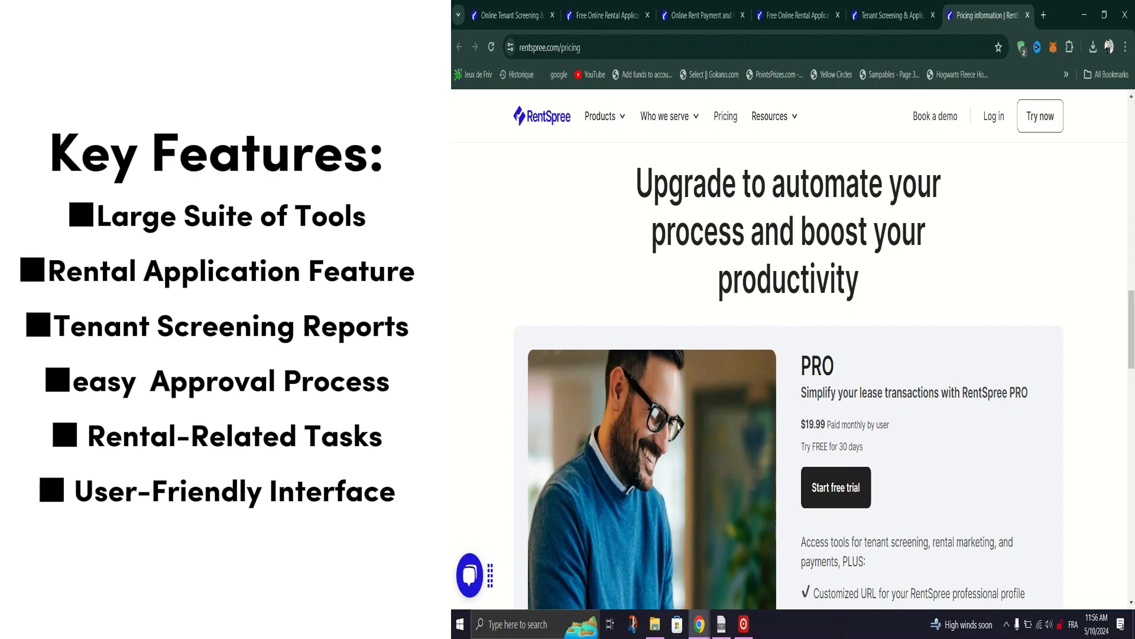
scroll("down", 3)
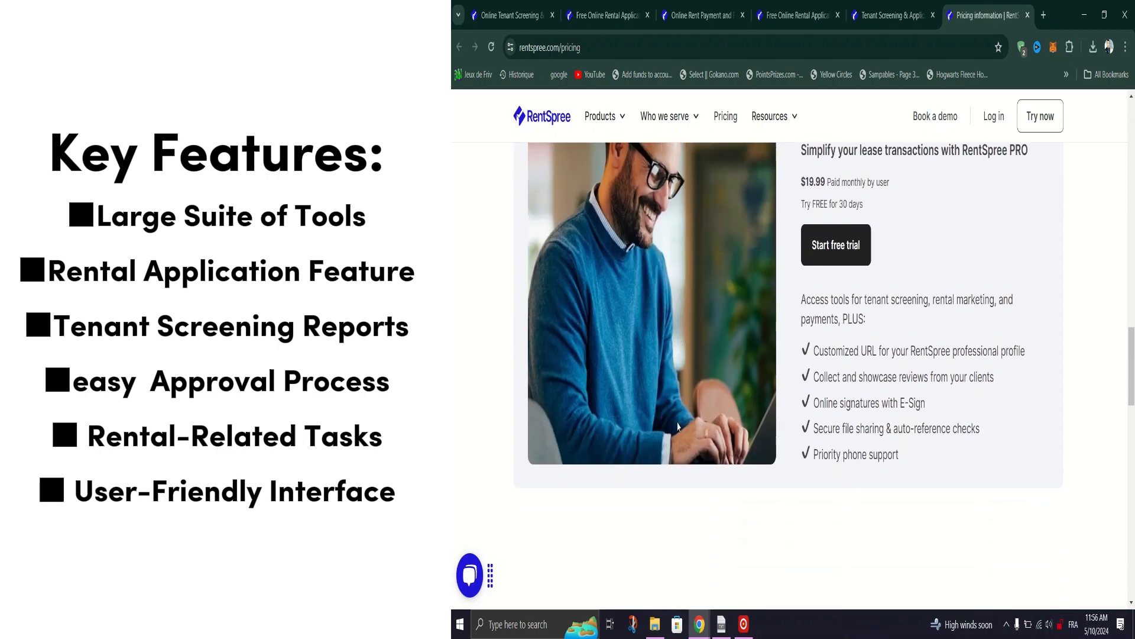
scroll("down", 3)
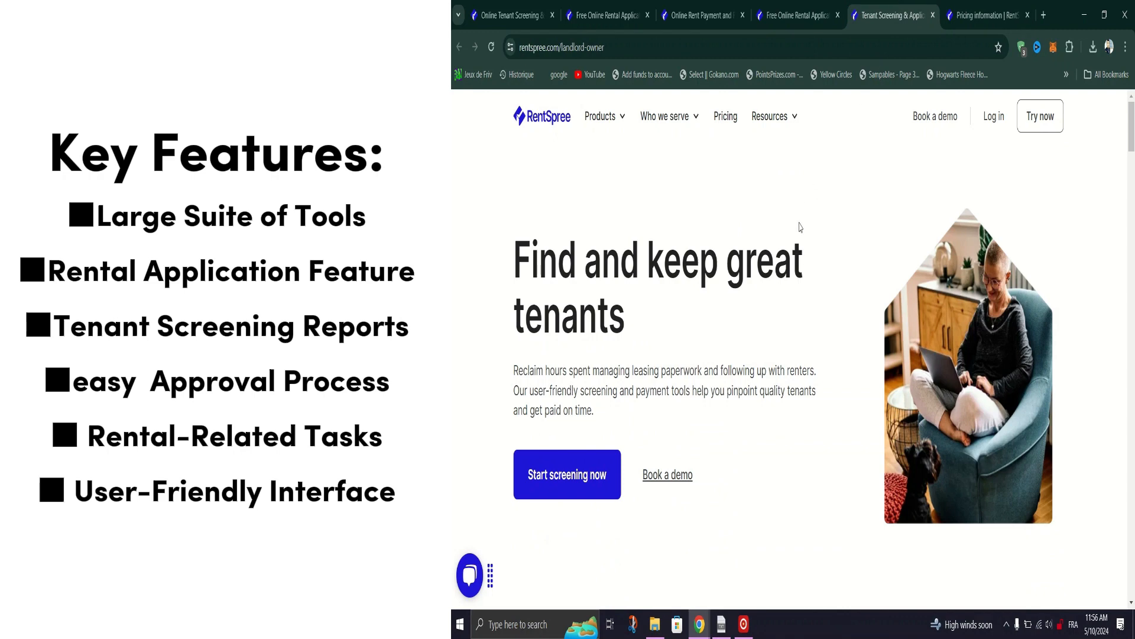
- Scroll the landlord page to its 'listed to leased' product cards, then switch to the rental applications tab
scroll("down", 3)
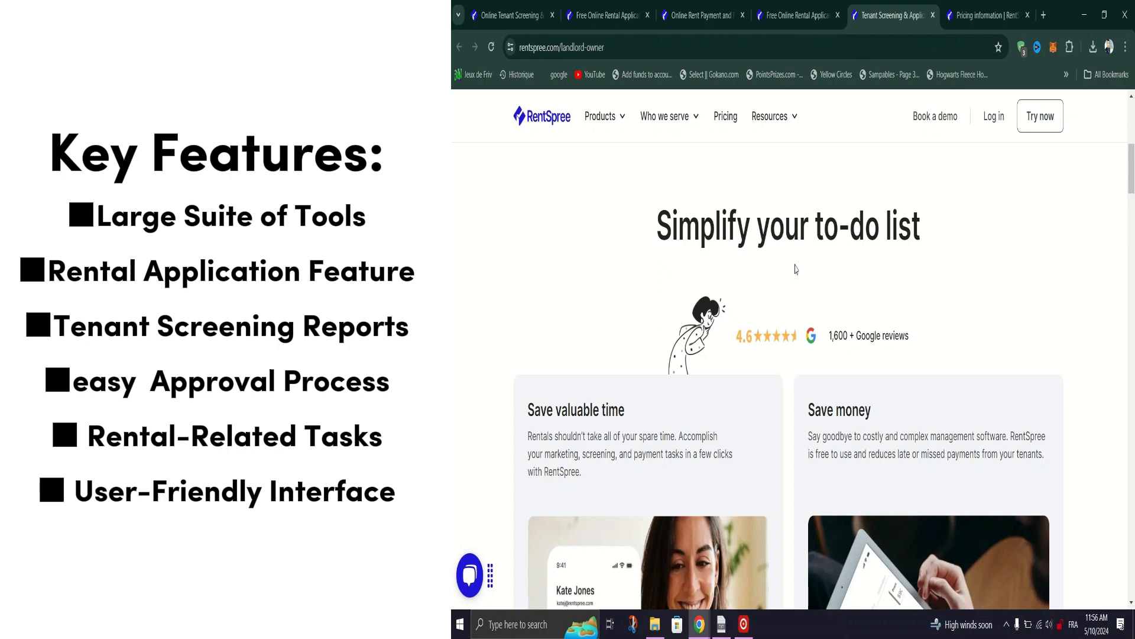
scroll("down", 3)
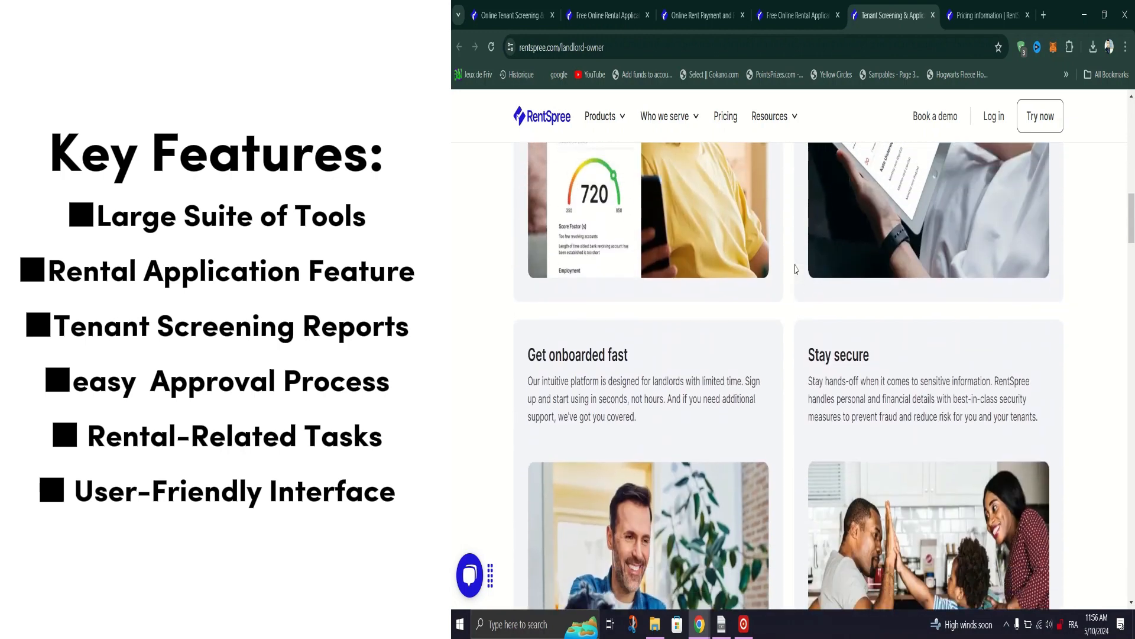
scroll("down", 3)
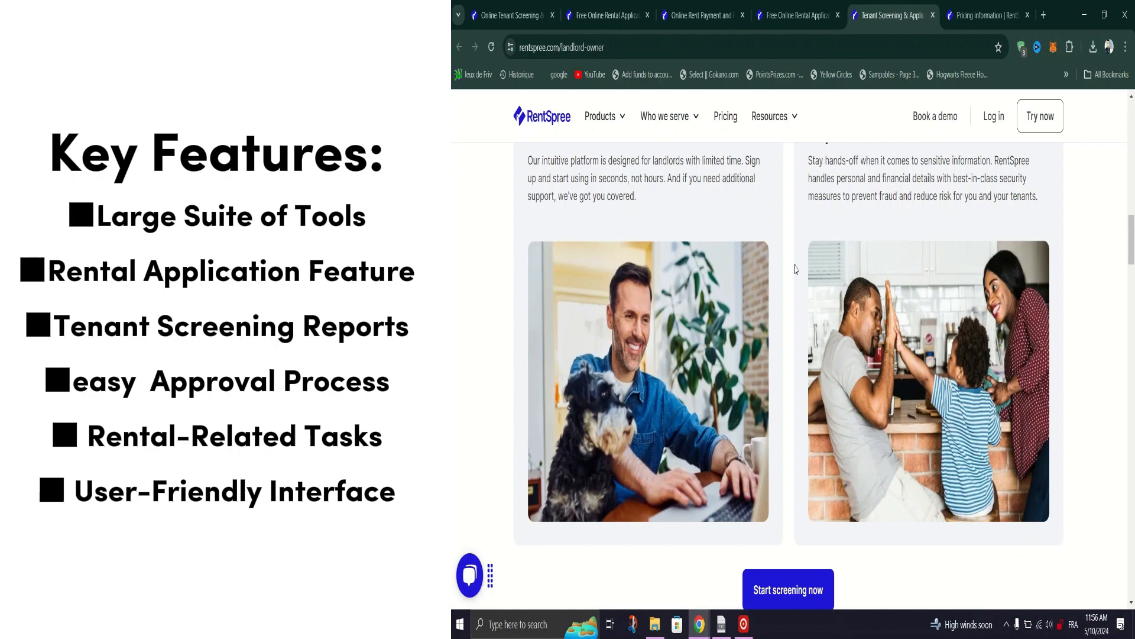
scroll("down", 3)
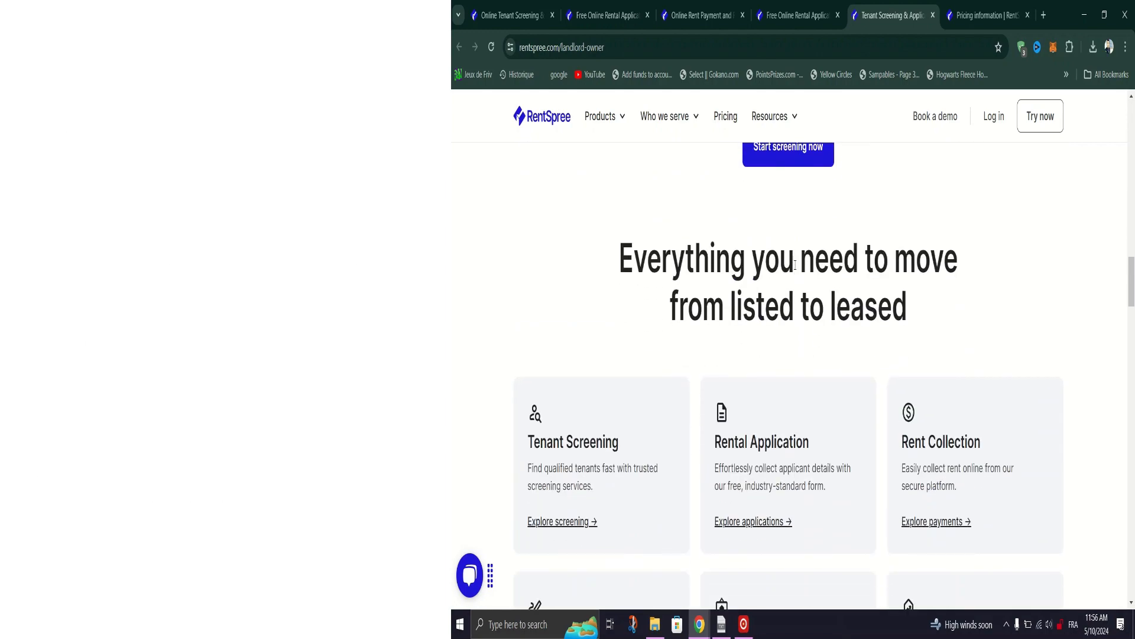
left_click(796, 17)
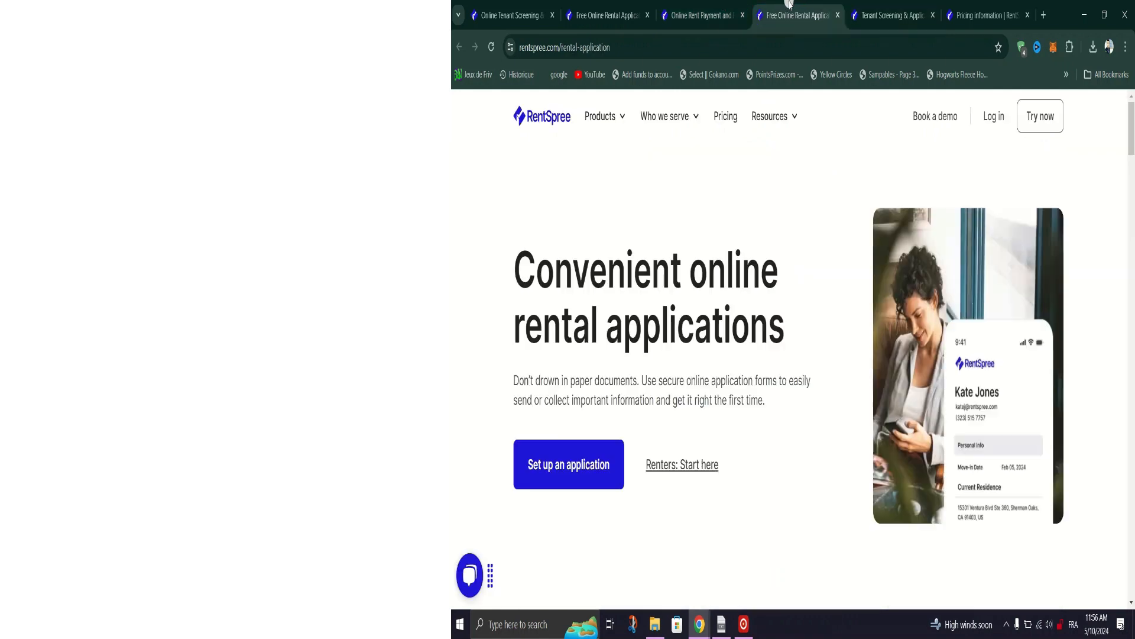
mouse_move(783, 325)
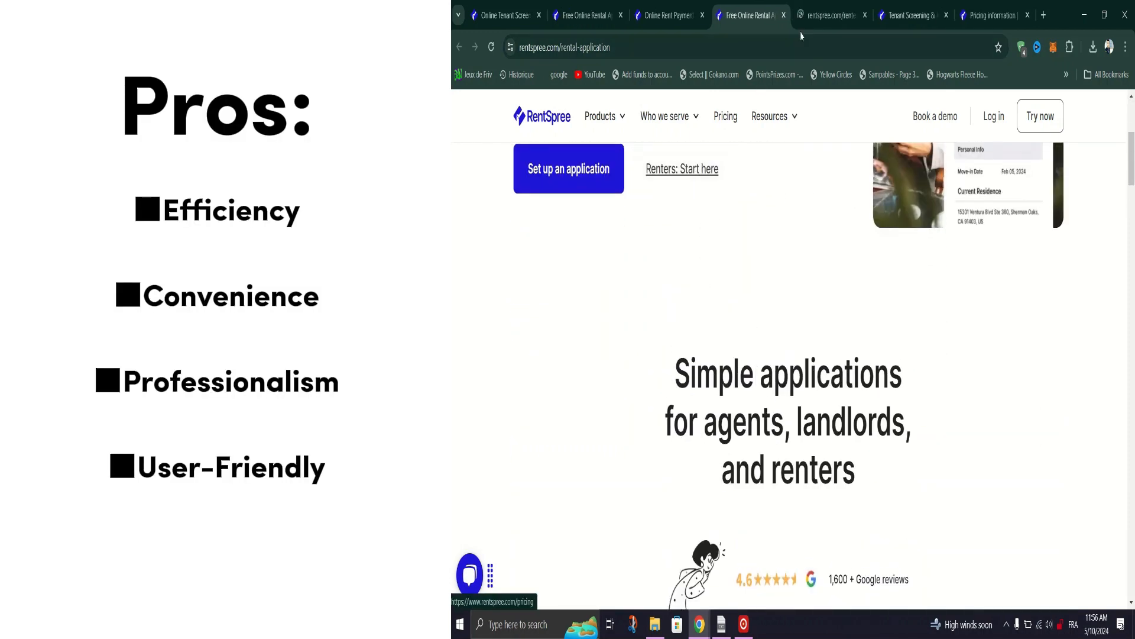
left_click(568, 168)
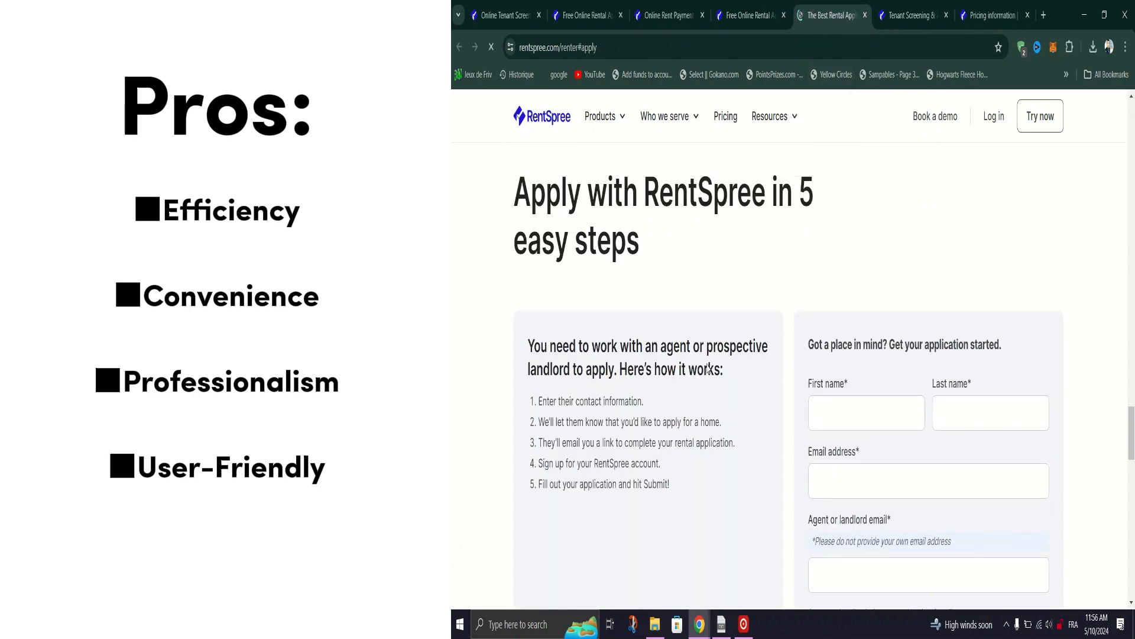
scroll("down", 3)
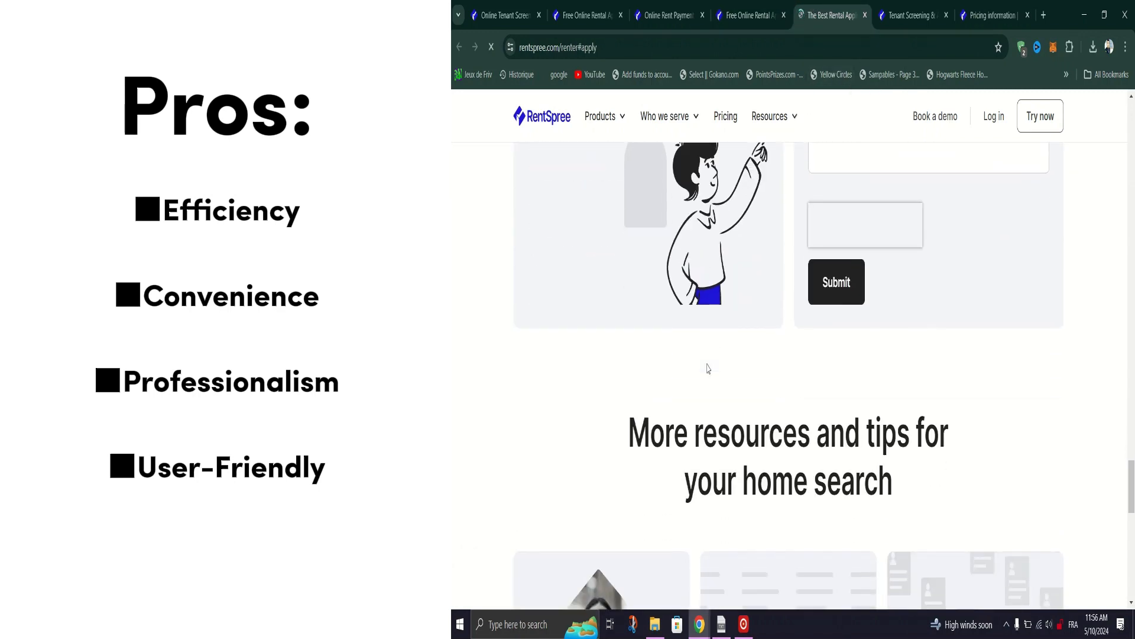
scroll("down", 3)
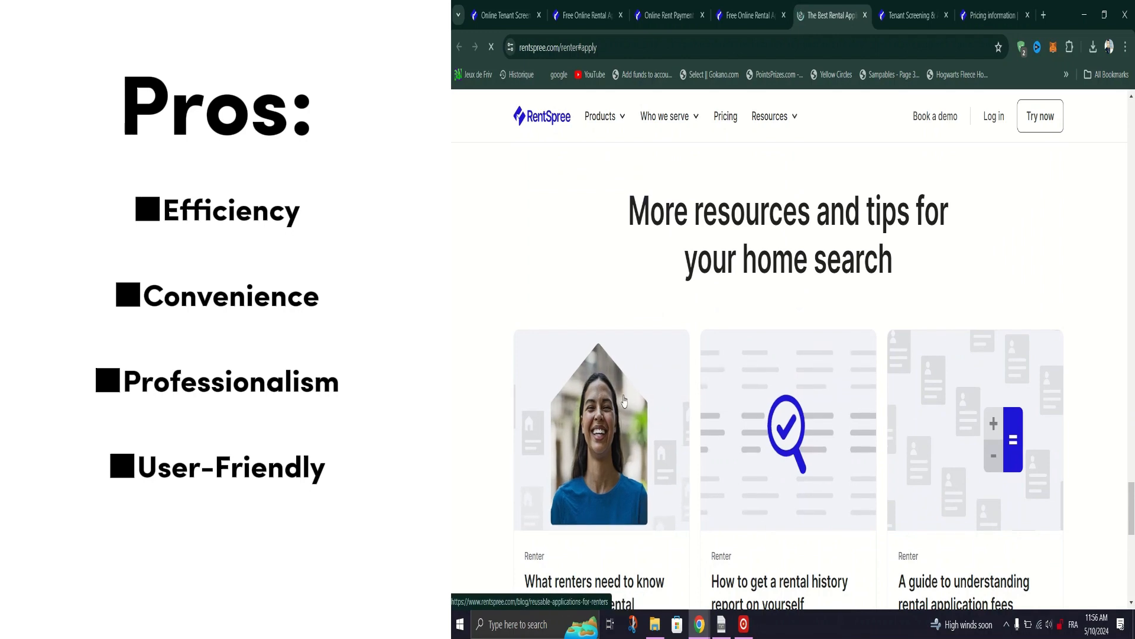
scroll("down", 3)
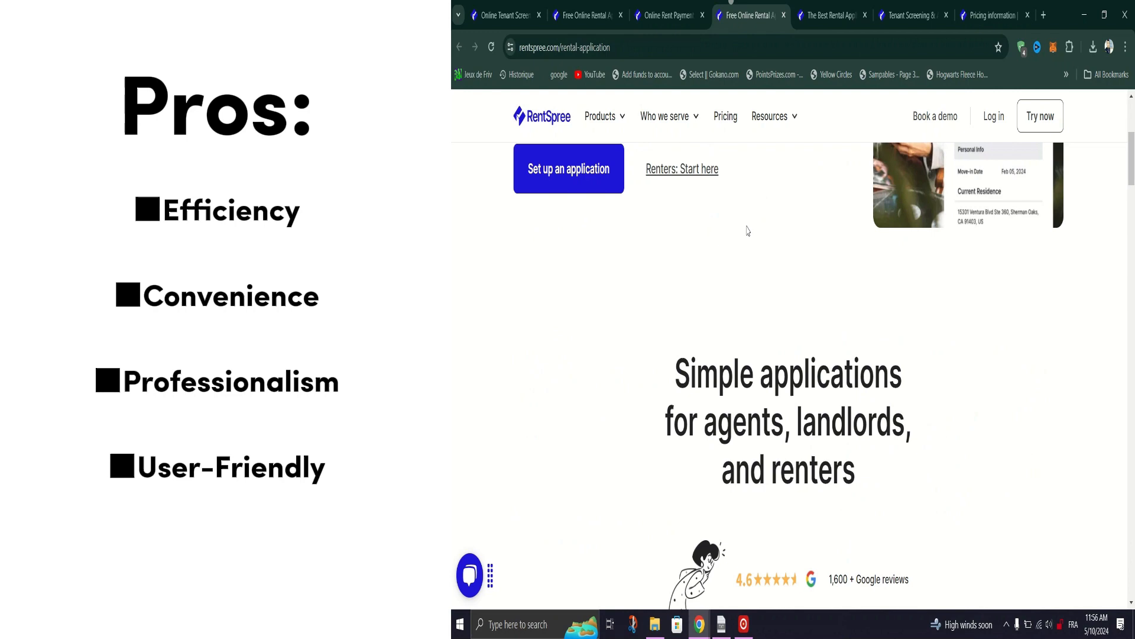
- Scroll the rental application page, open 'Set up an application' in a new tab, and show the other rental applications tab
scroll("down", 3)
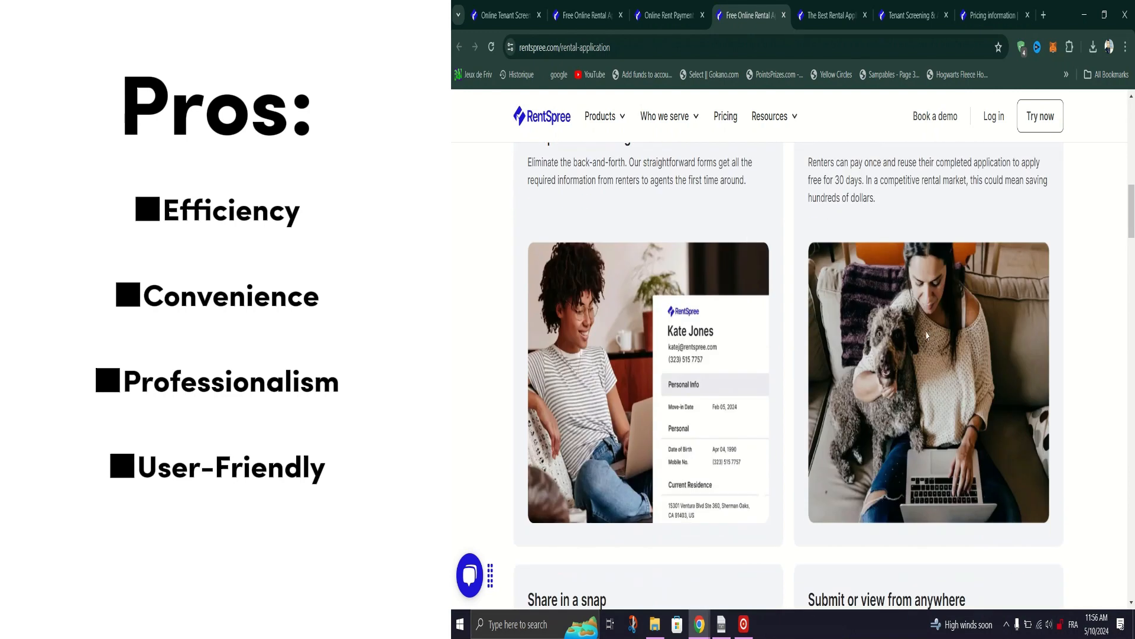
mouse_move(859, 328)
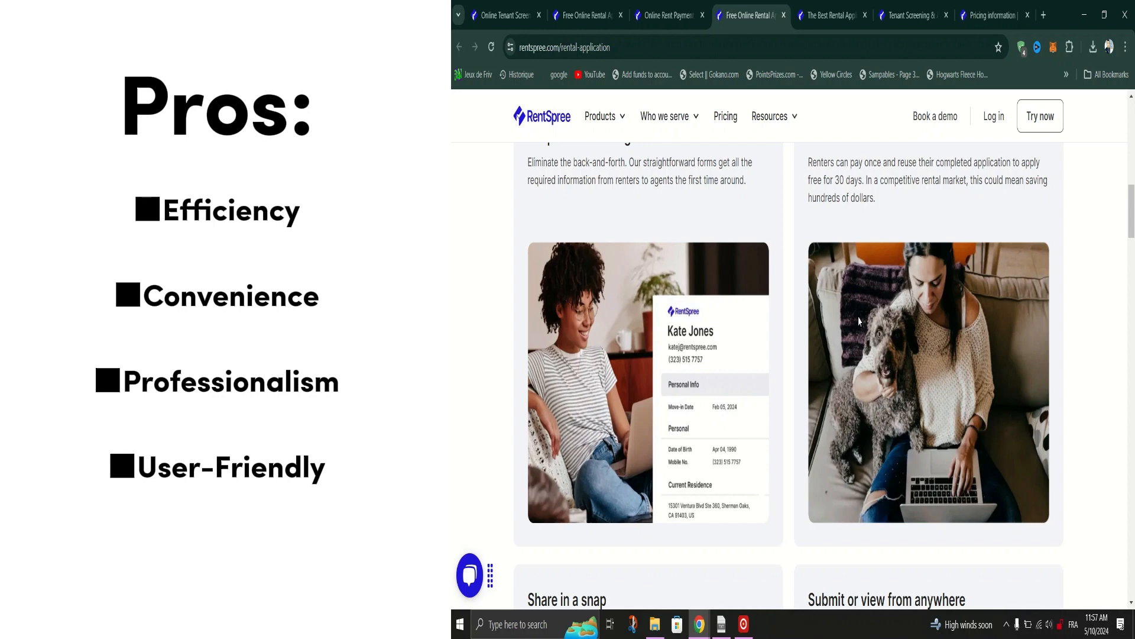
scroll("down", 3)
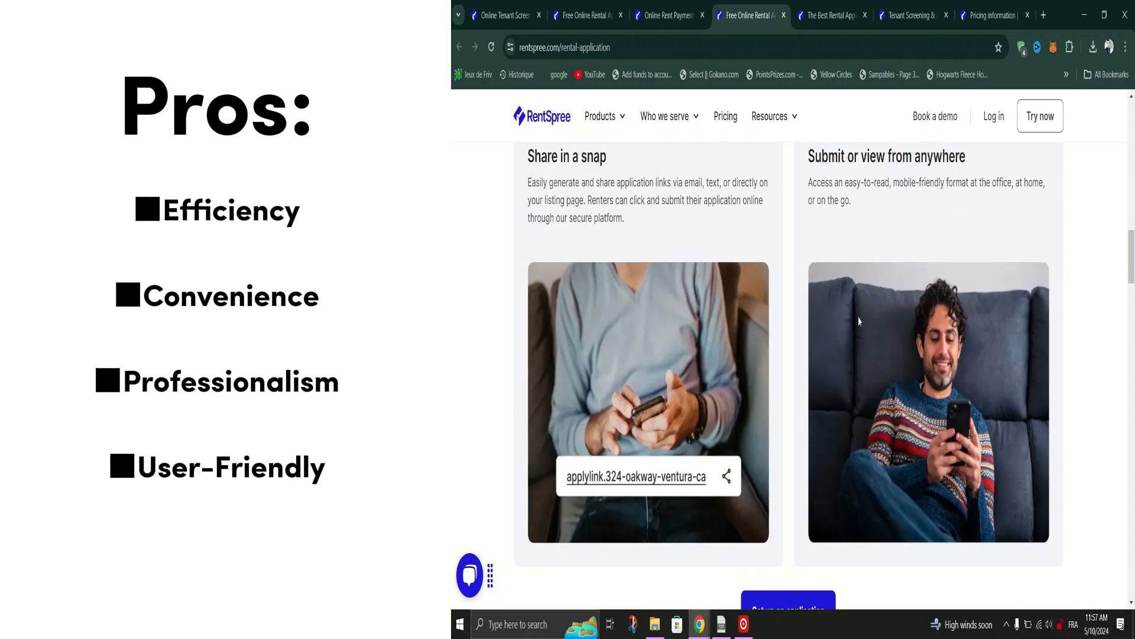
scroll("down", 3)
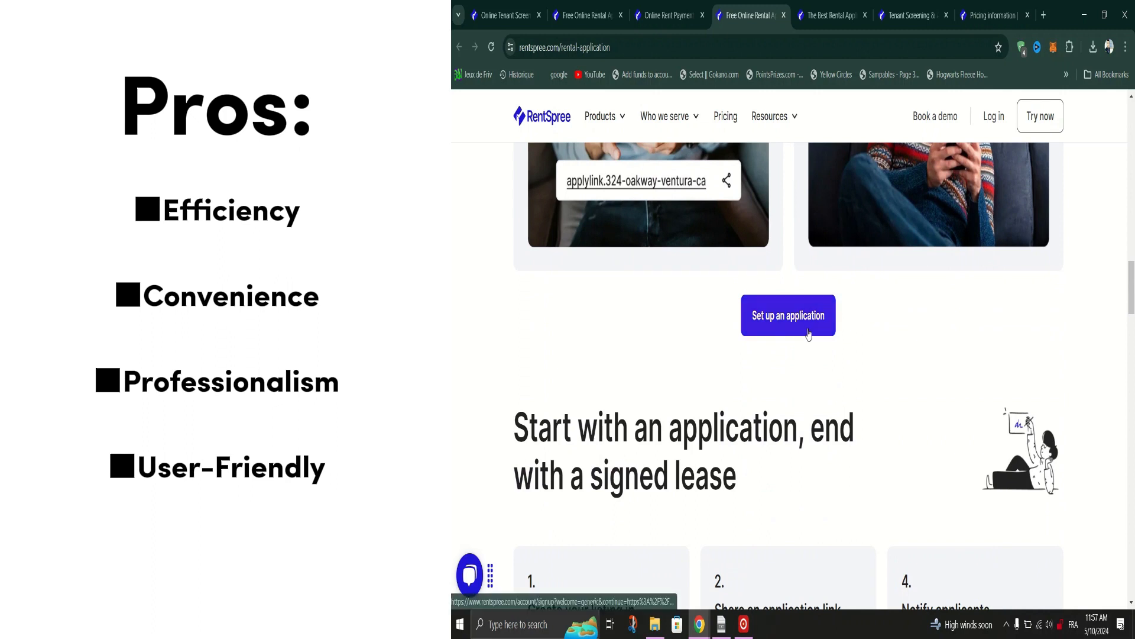
left_click(787, 315)
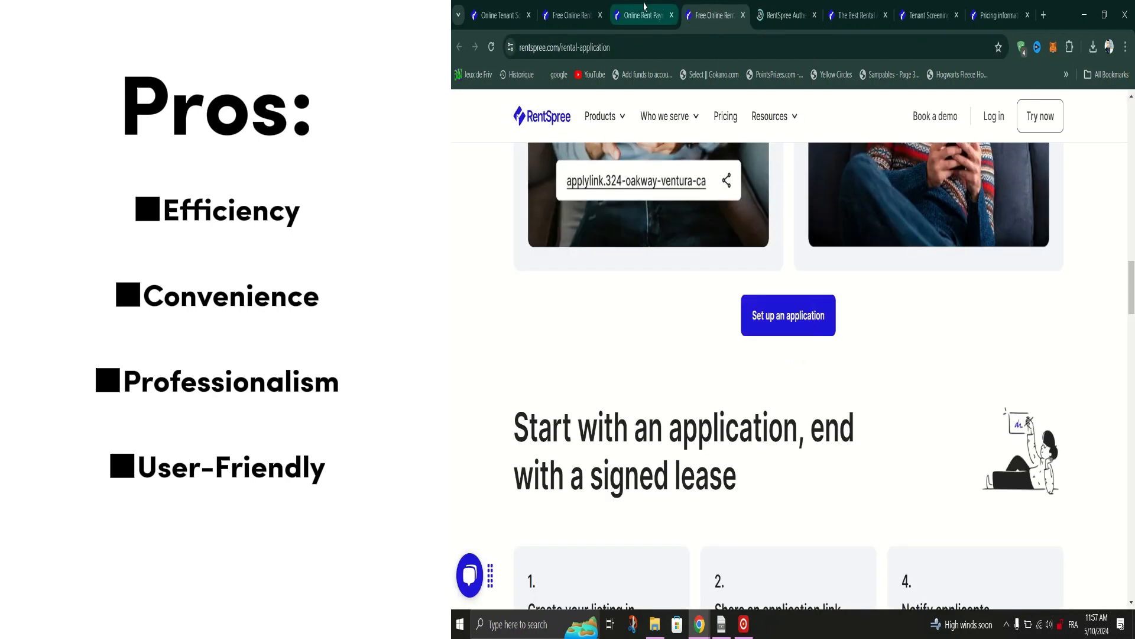
left_click(573, 16)
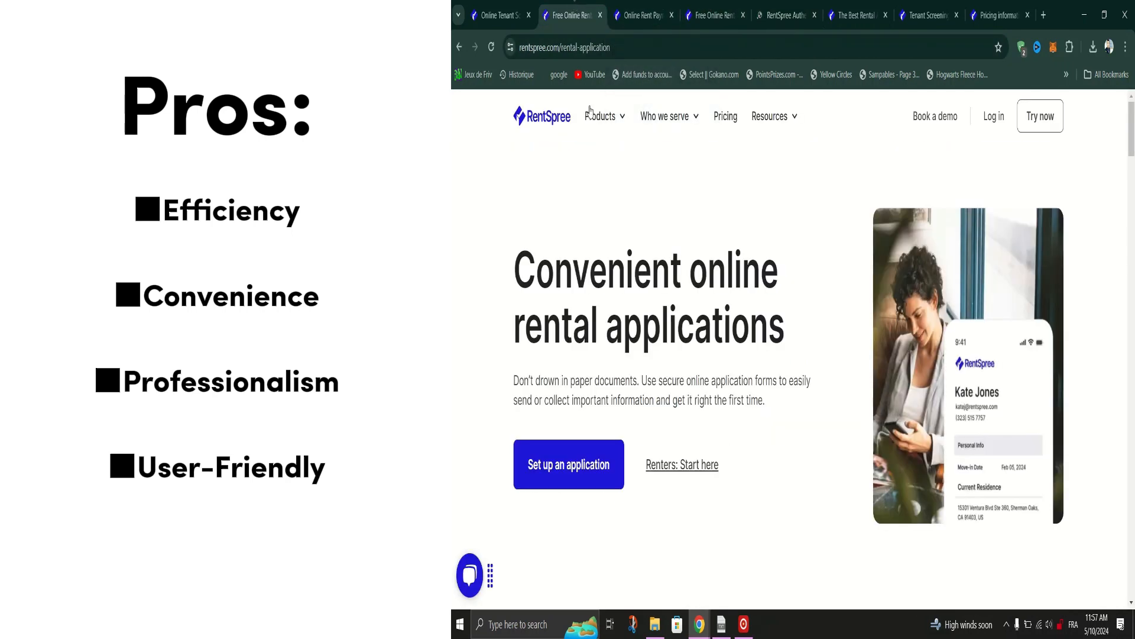
- Go to the Marketing Tools listing pages page from Products and bring the Products menu back up
left_click(600, 116)
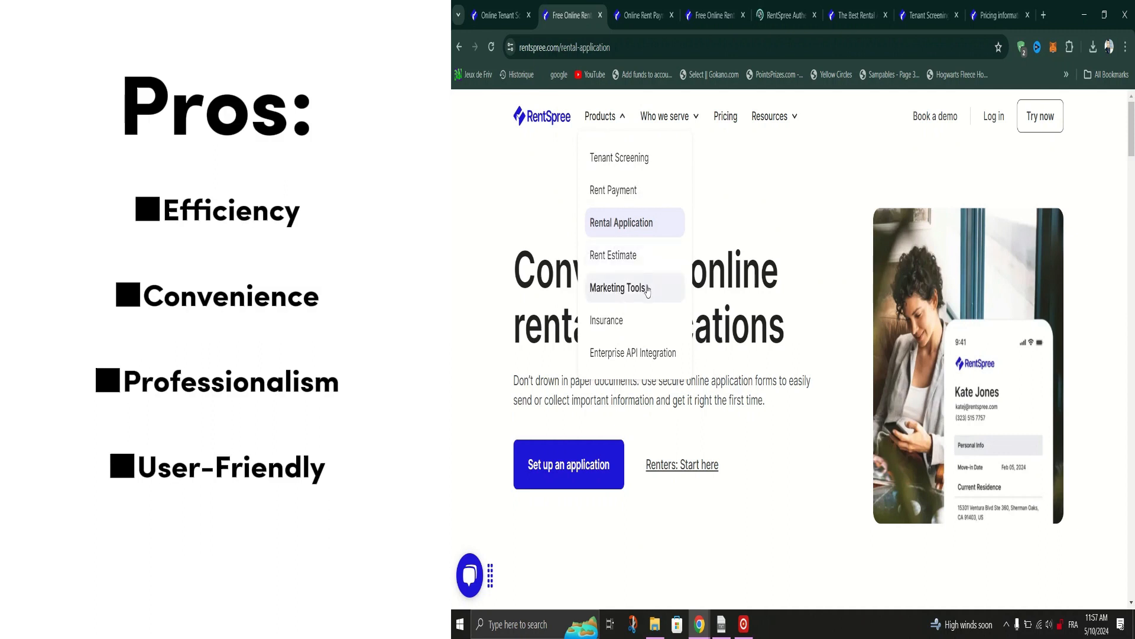
left_click(618, 288)
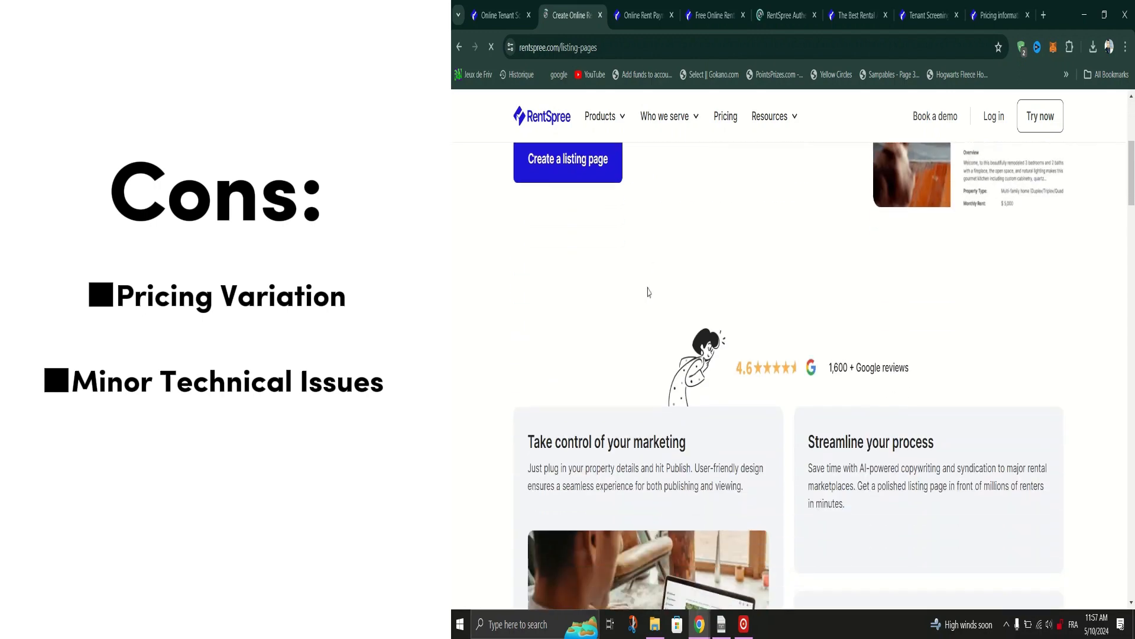
scroll("down", 3)
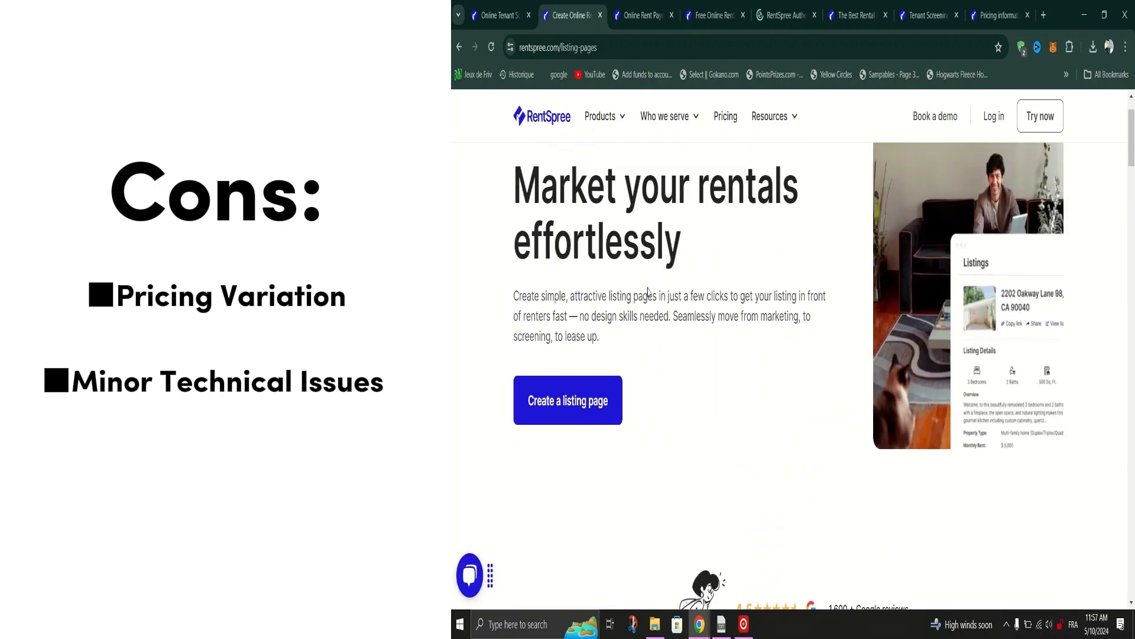
left_click(599, 116)
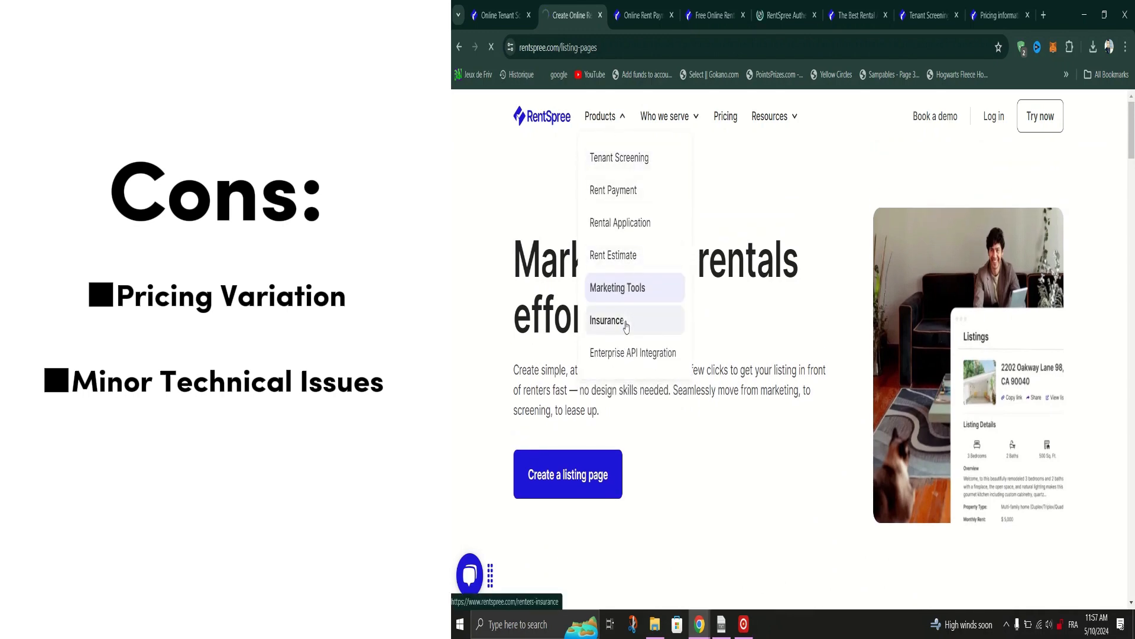
- Go to the Insurance page and scroll through its benefits and three-step coverage section
left_click(605, 320)
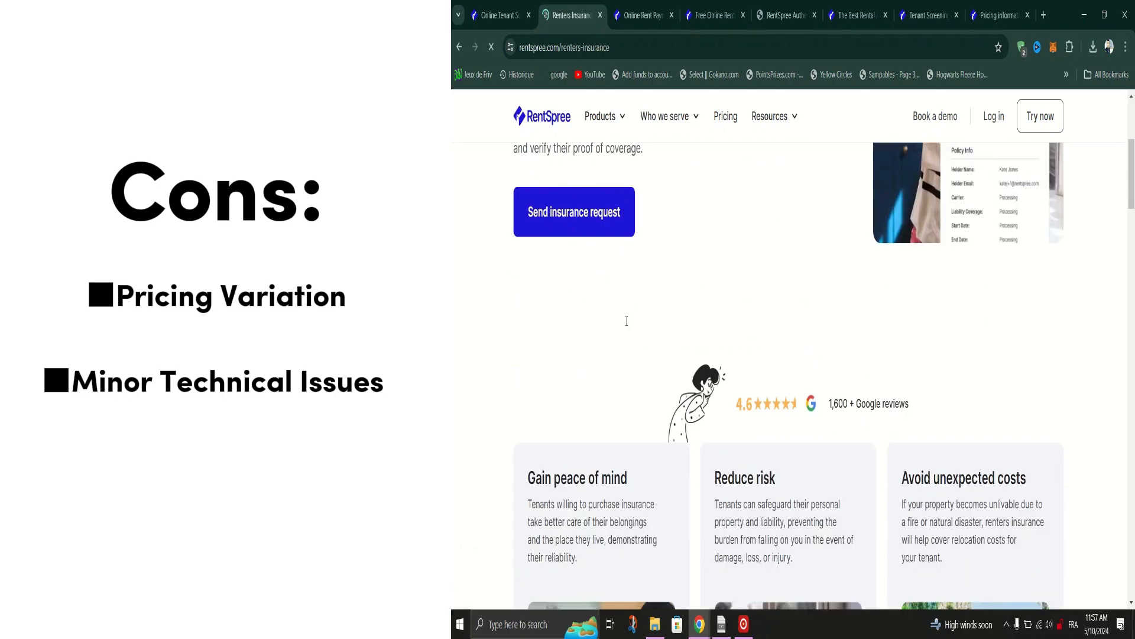
scroll("down", 3)
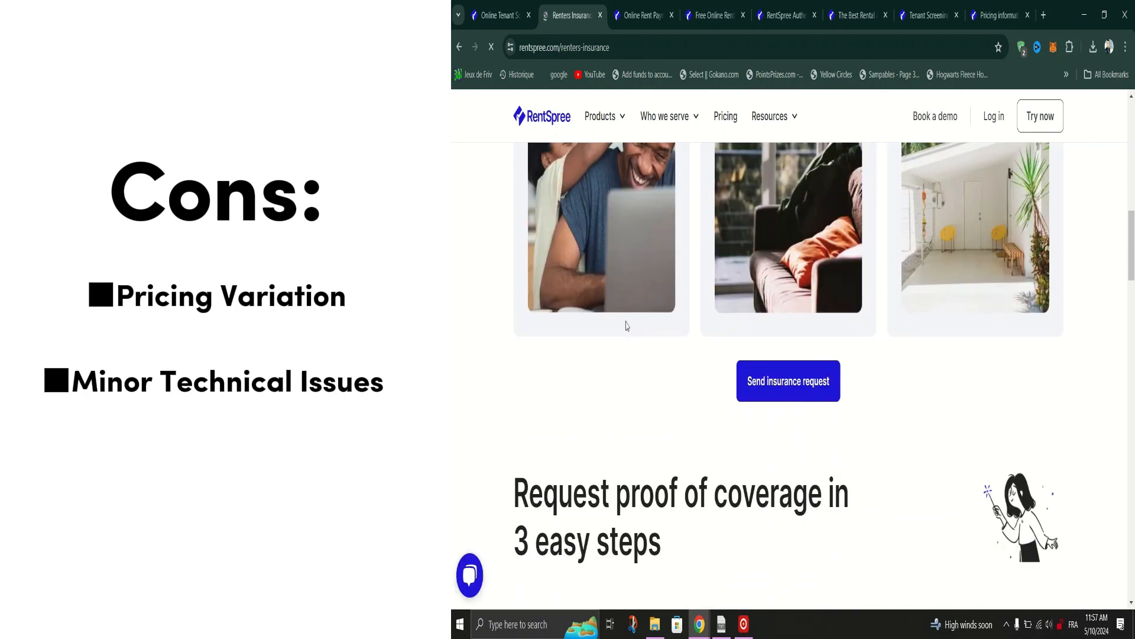
scroll("down", 3)
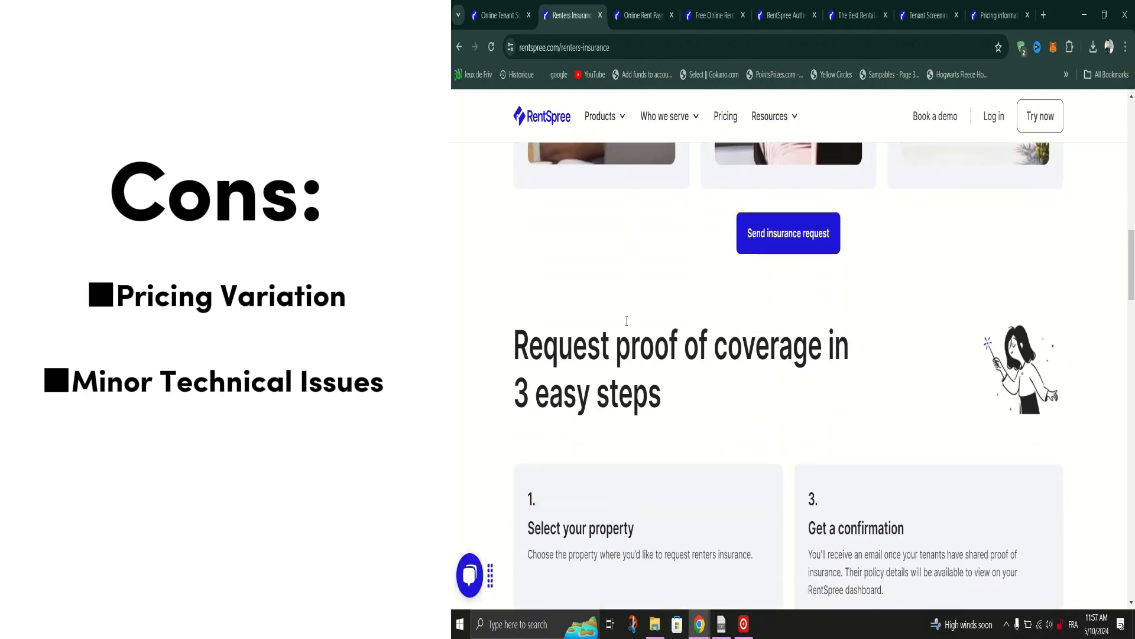
scroll("down", 3)
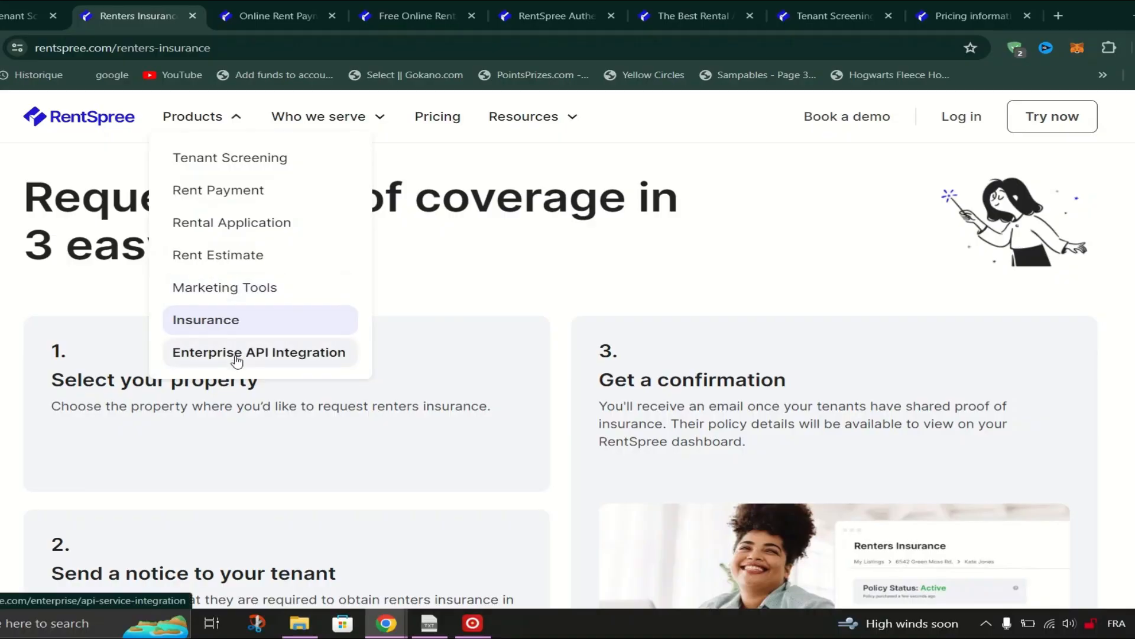
- Go to the Enterprise API Integration page, then browse the 'Who we serve' audience menu
left_click(259, 353)
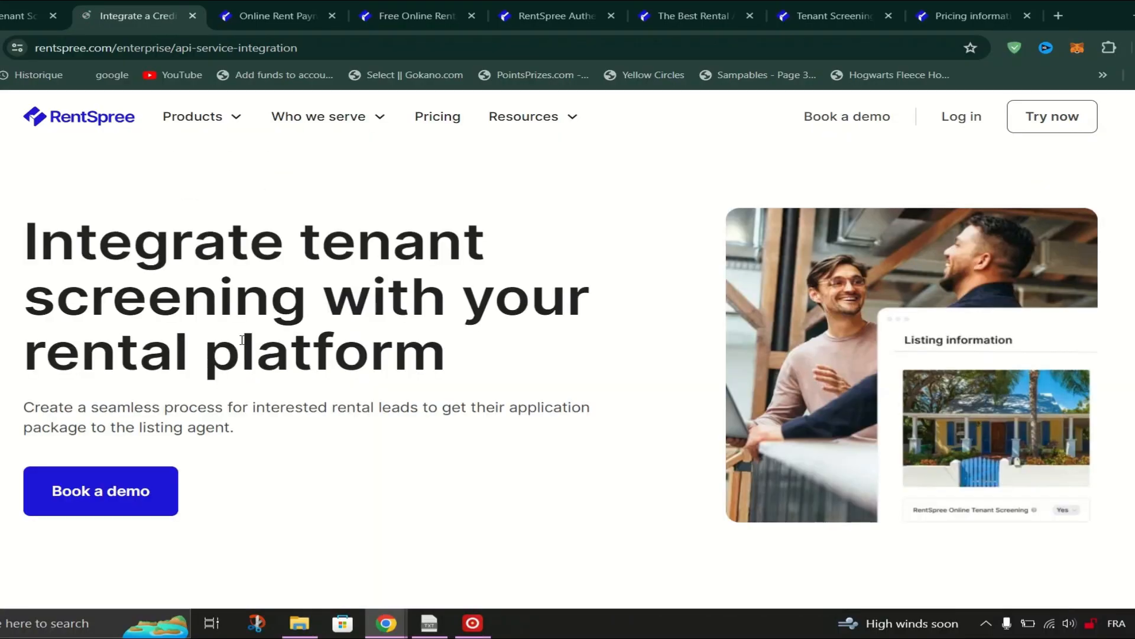
scroll("down", 3)
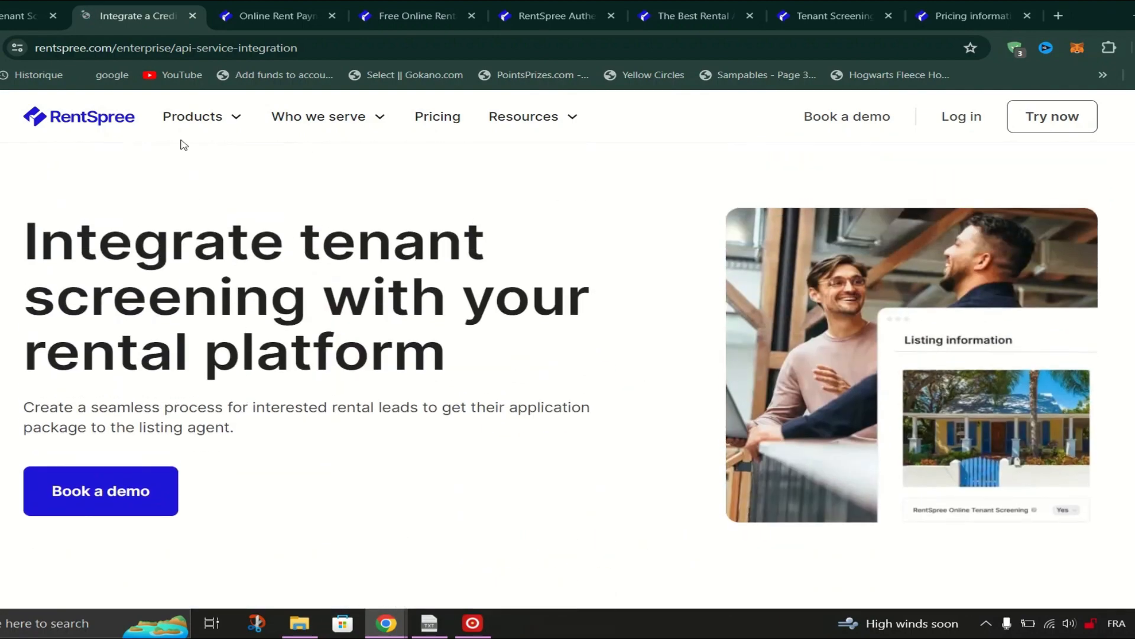
left_click(326, 116)
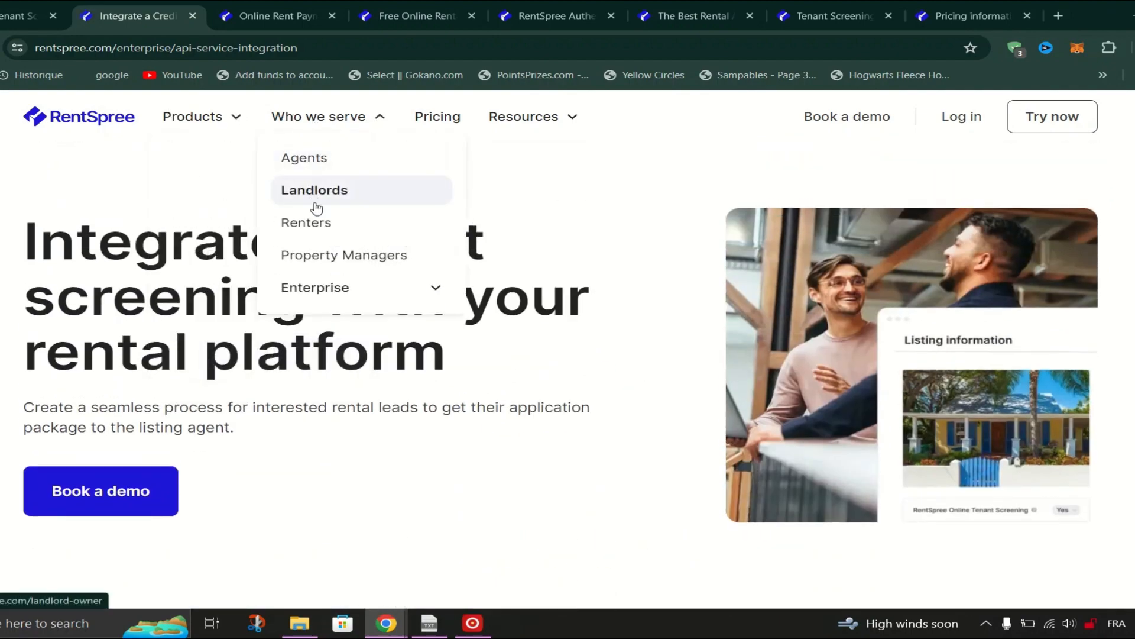
mouse_move(340, 292)
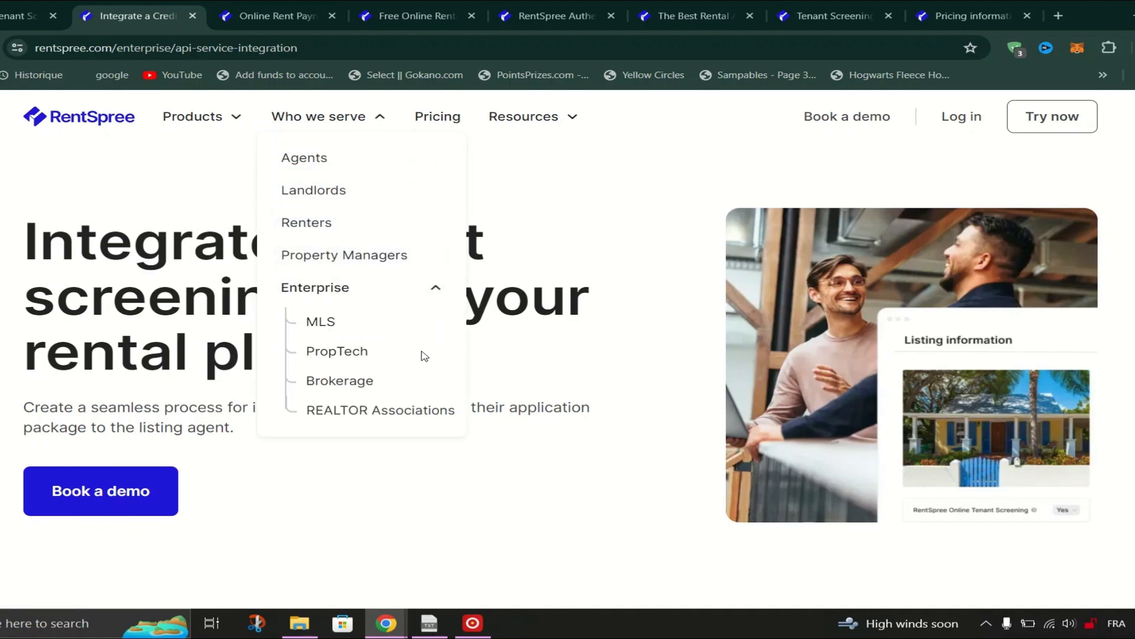
left_click(522, 116)
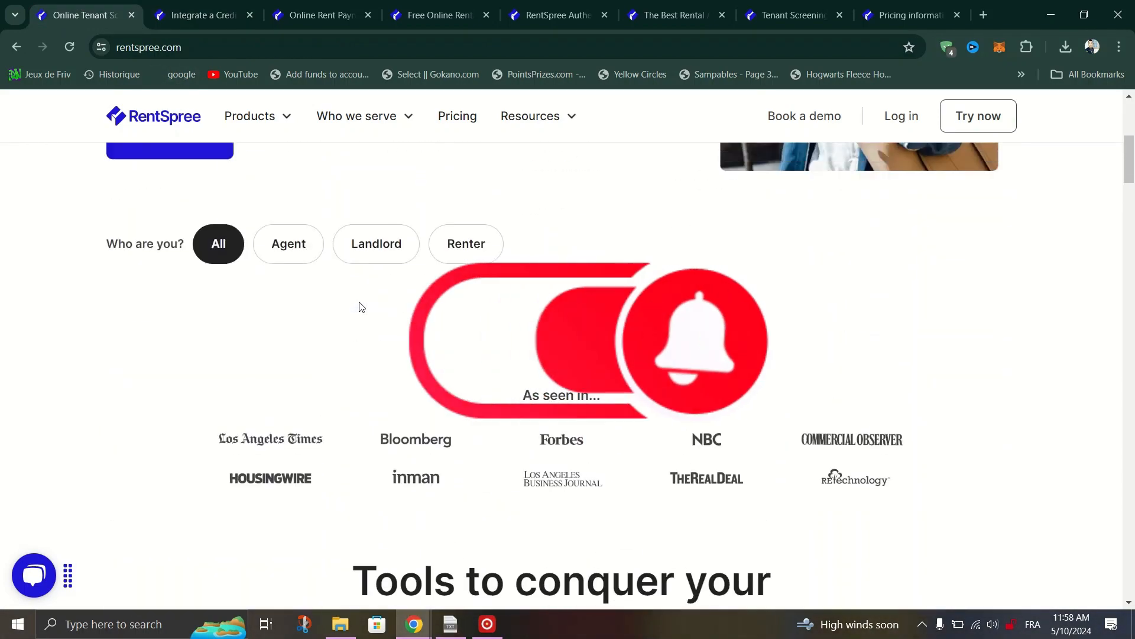
scroll("up", 3)
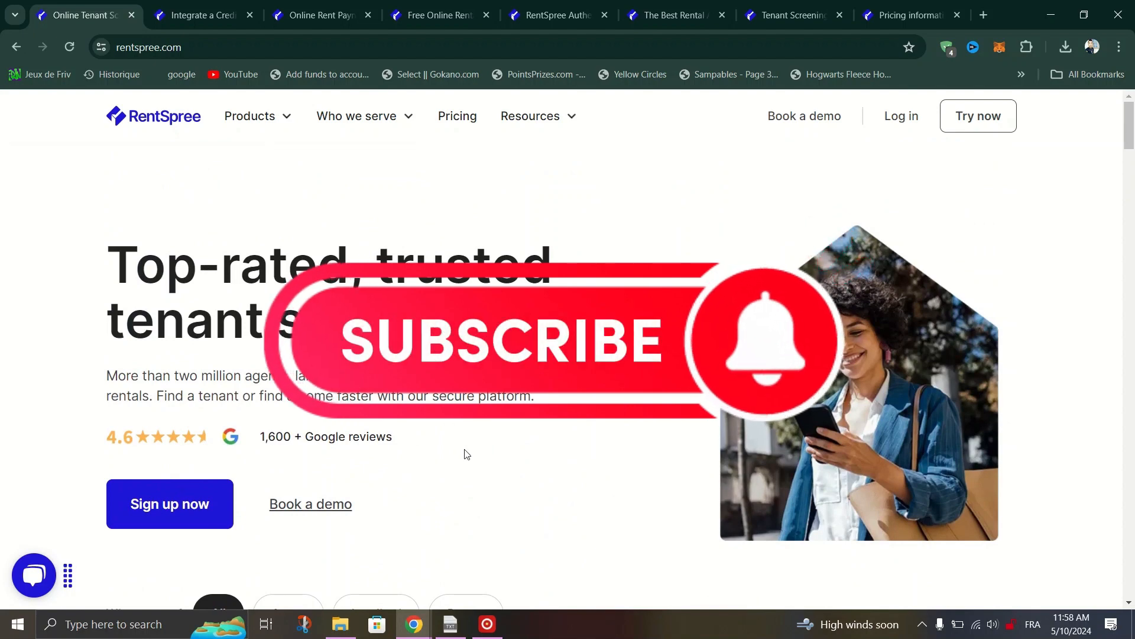
mouse_move(506, 498)
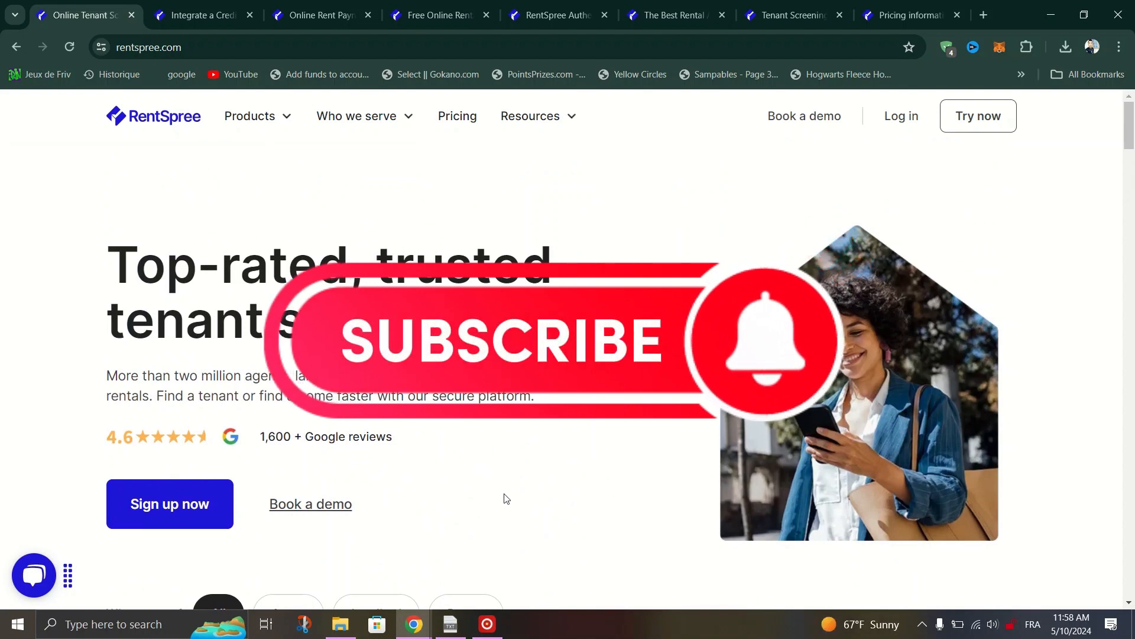
mouse_move(599, 589)
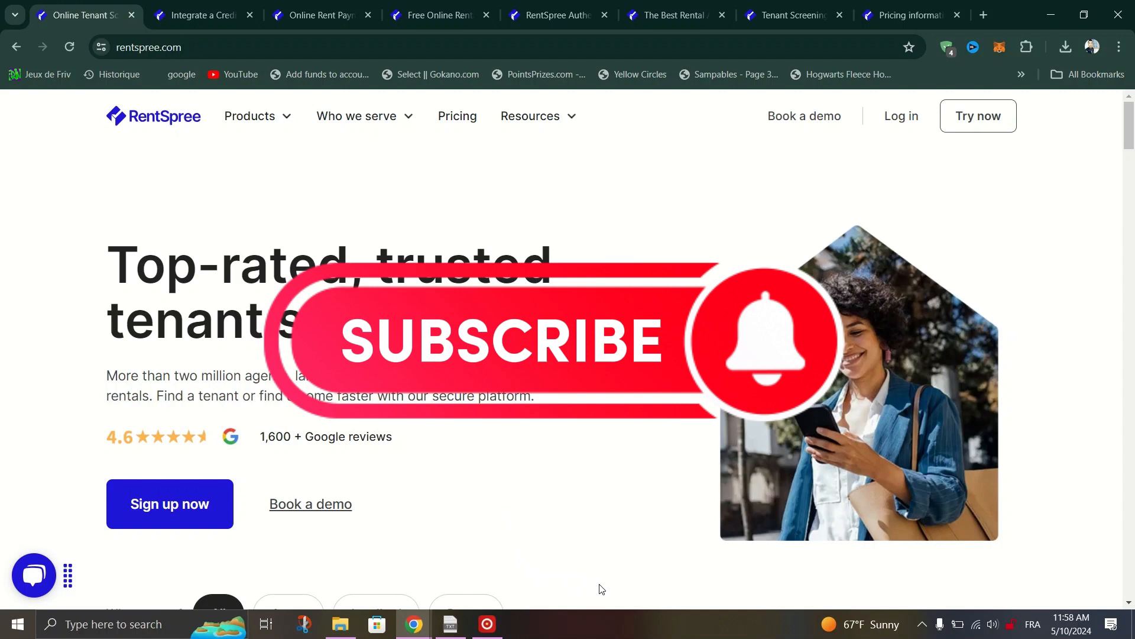